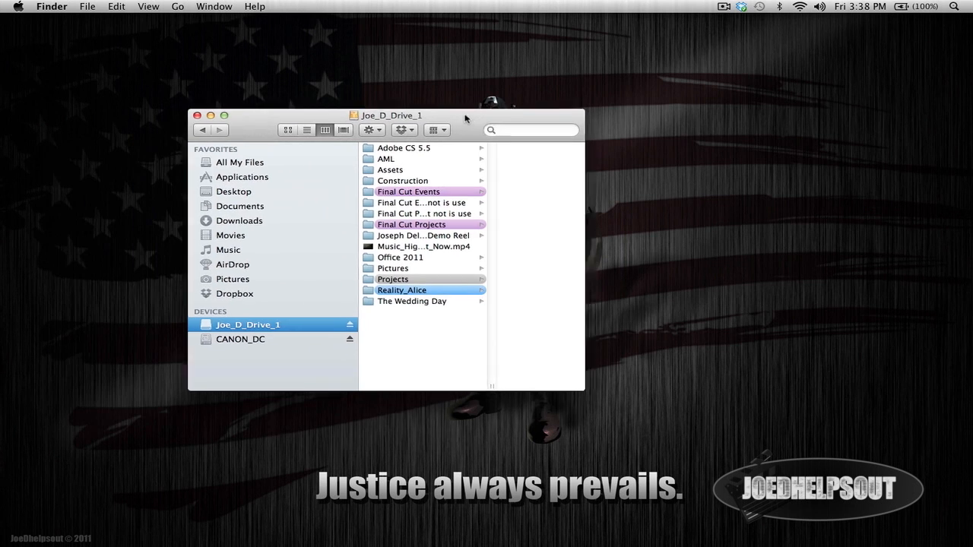
Open the Final Cut Events folder to list Adrian_Grad, Monte, Wendy_Starland_EPK and other events.
left_click_drag(391, 115, 399, 111)
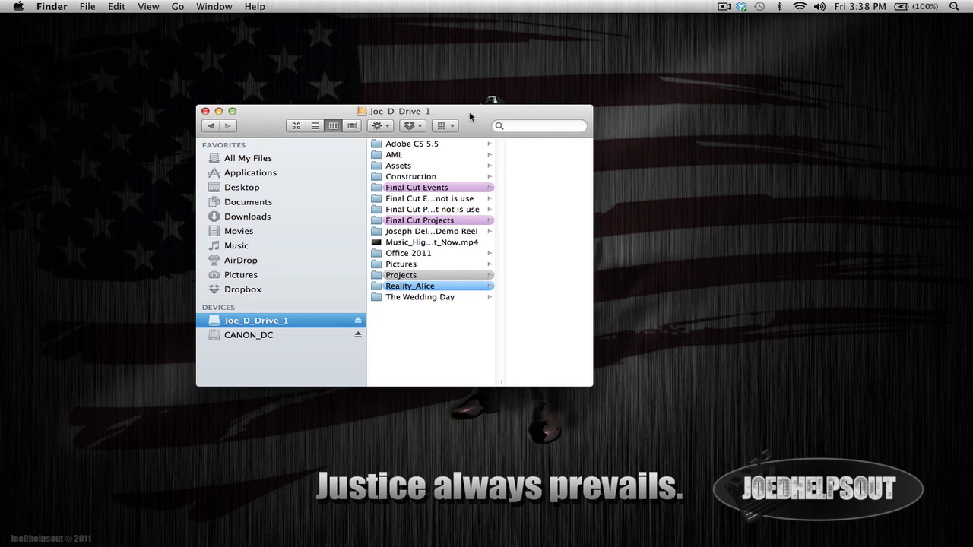
mouse_move(285, 310)
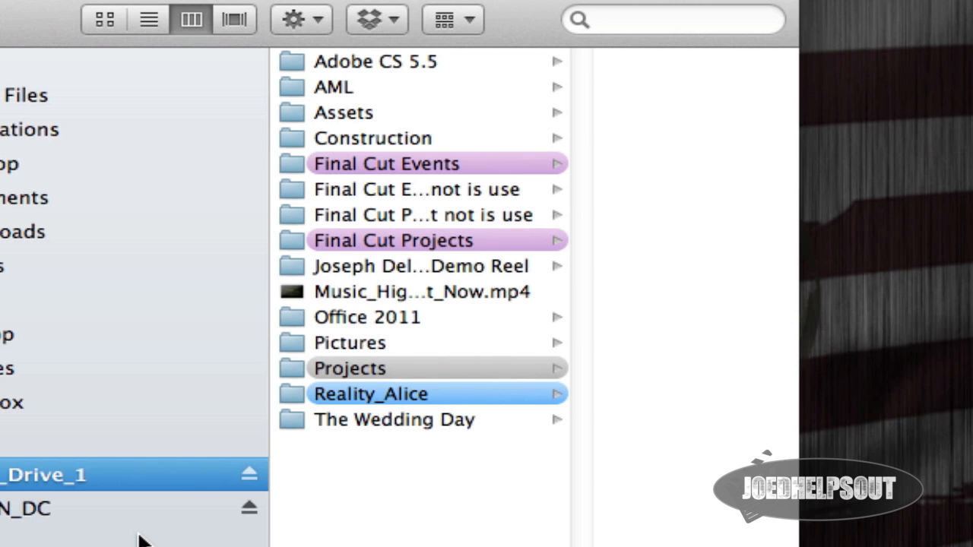
mouse_move(160, 536)
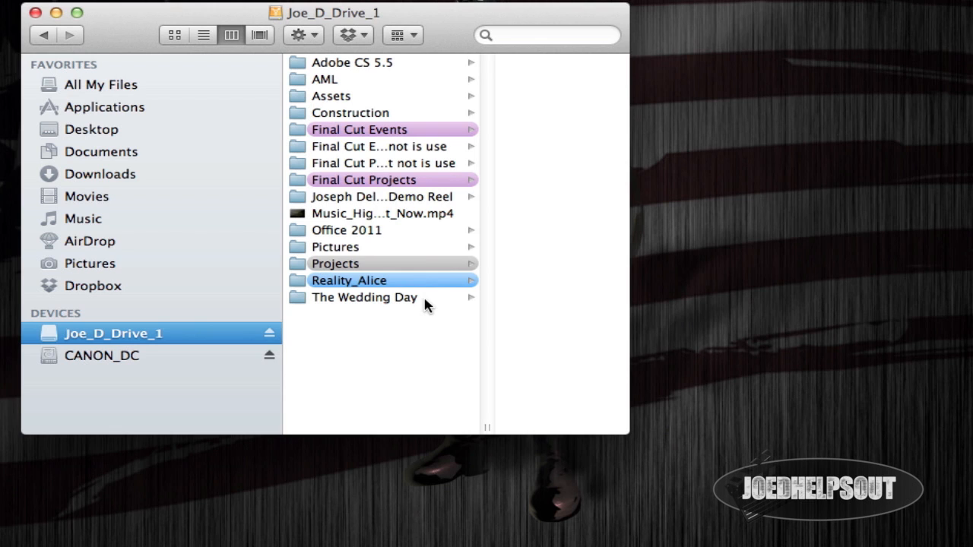
mouse_move(384, 121)
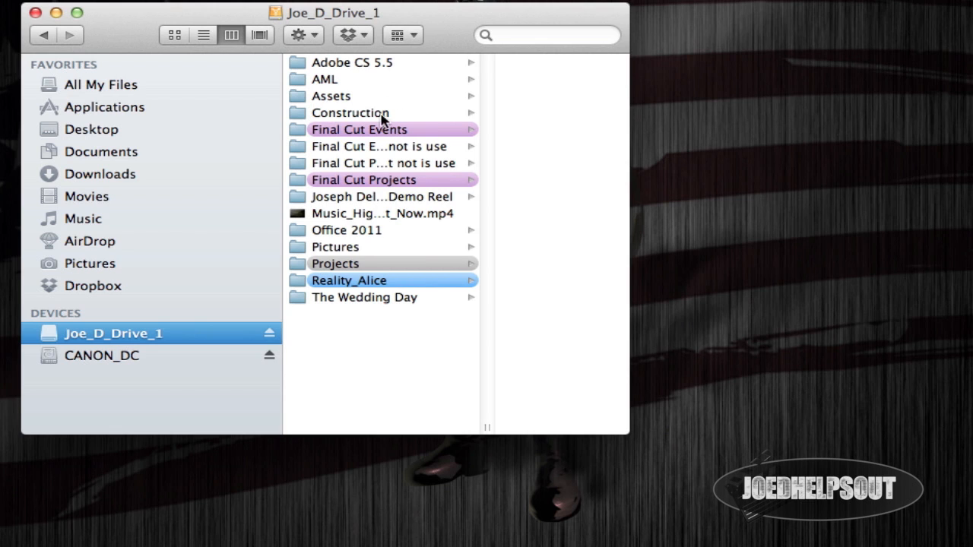
left_click(360, 129)
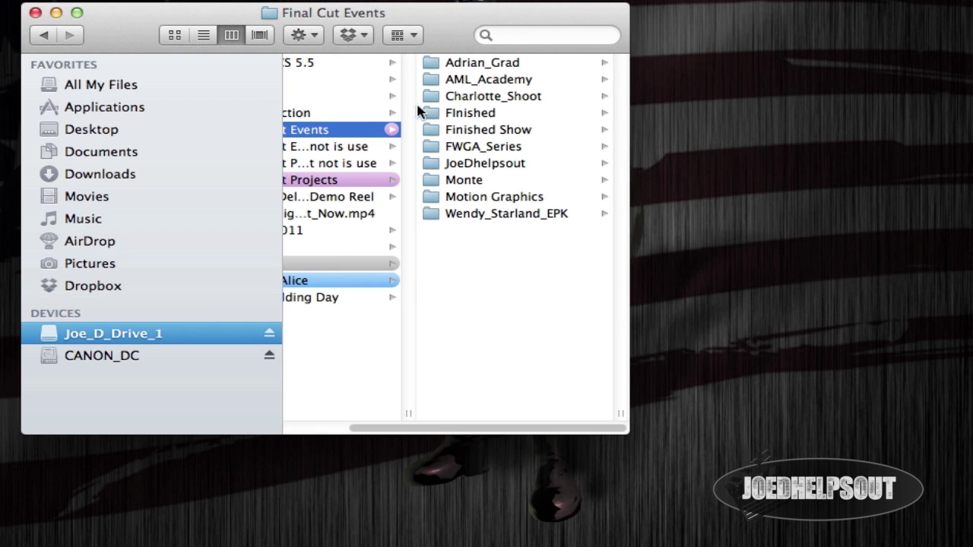
mouse_move(464, 133)
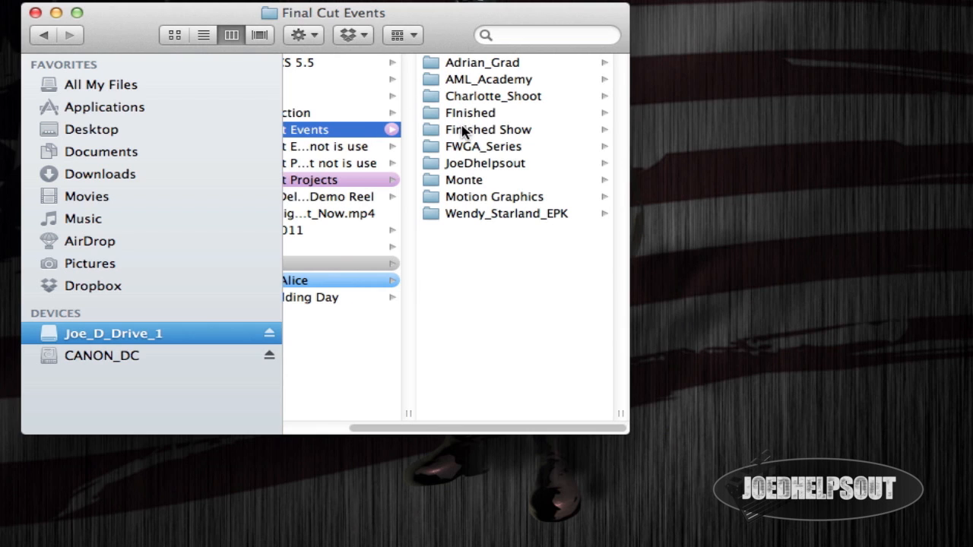
mouse_move(466, 221)
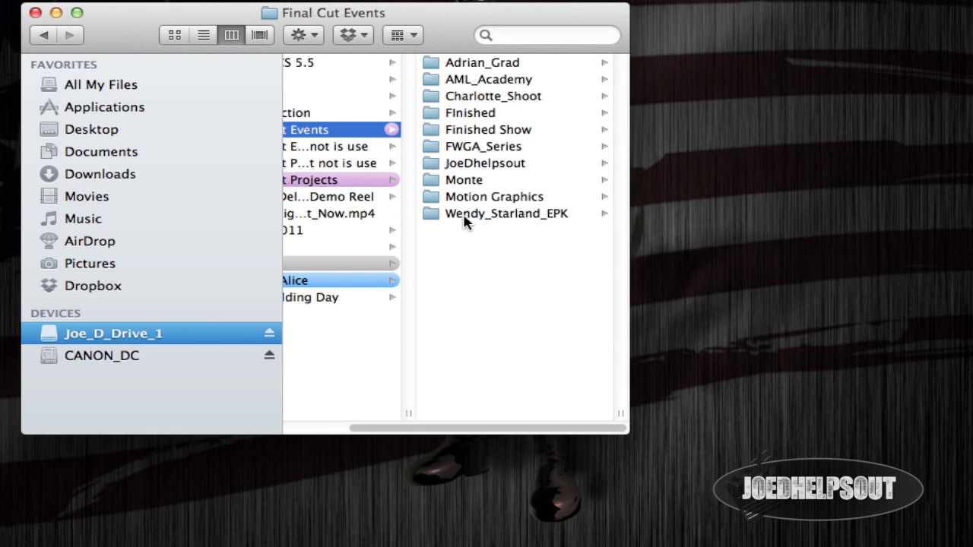
mouse_move(468, 42)
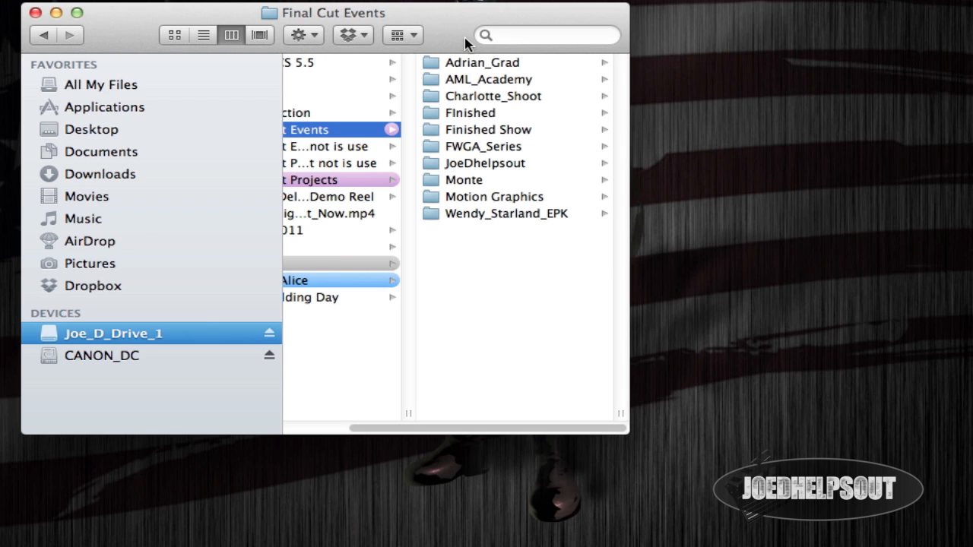
mouse_move(490, 211)
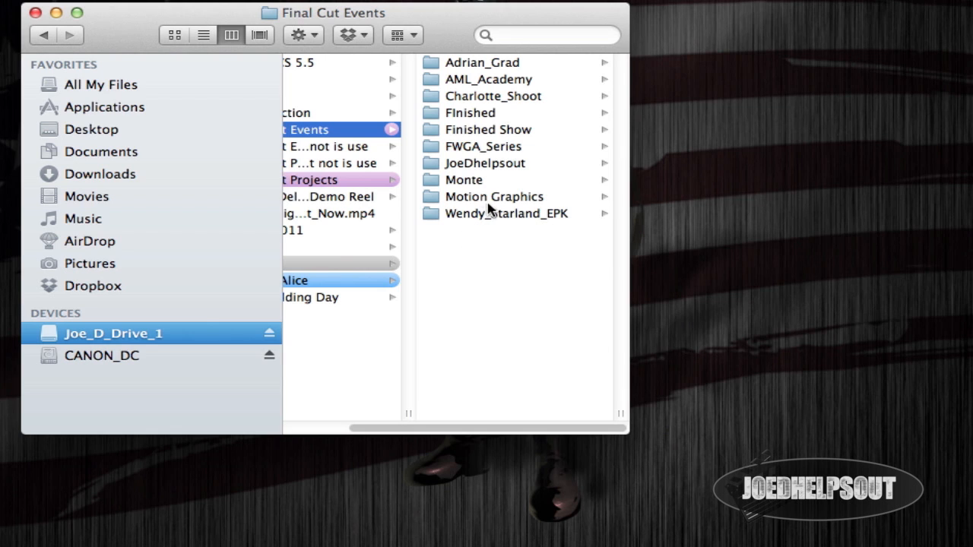
mouse_move(513, 150)
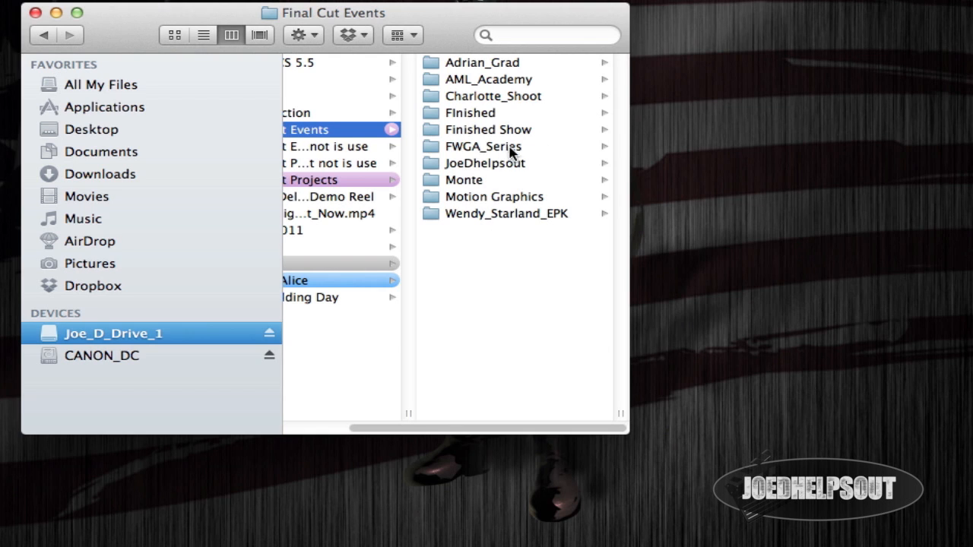
mouse_move(454, 149)
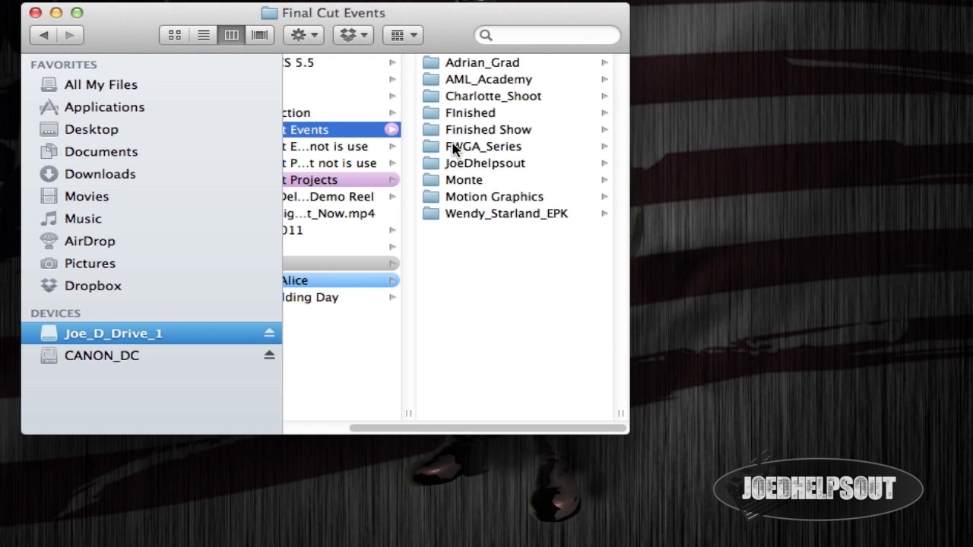
mouse_move(516, 150)
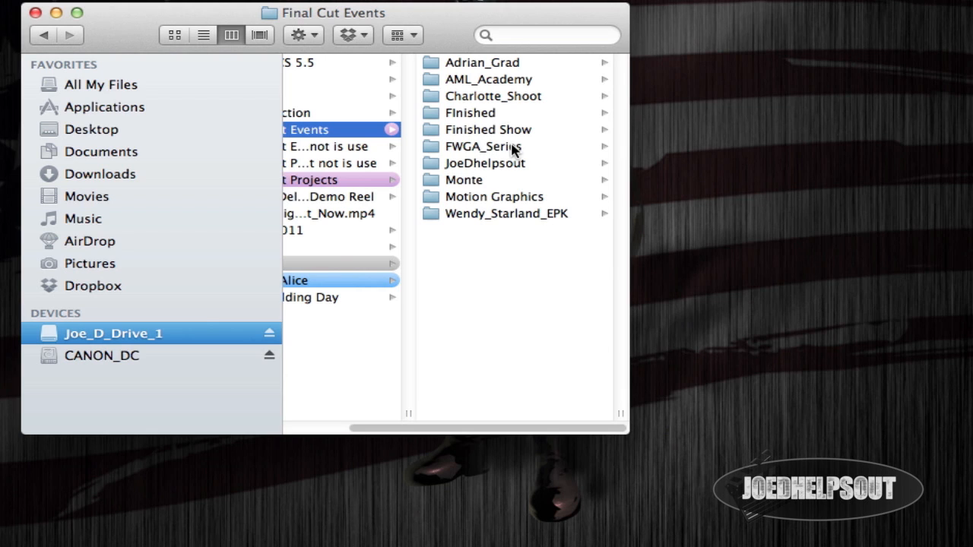
mouse_move(536, 221)
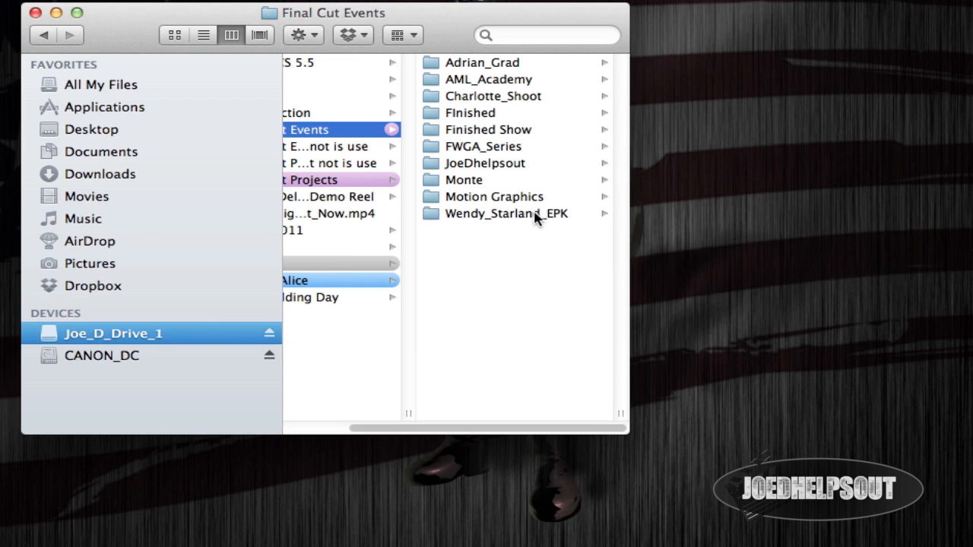
mouse_move(498, 220)
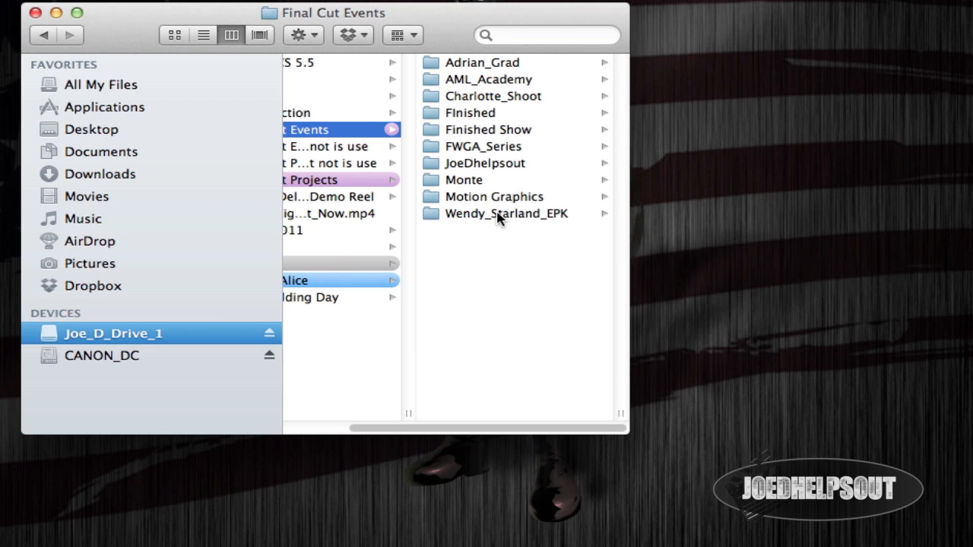
mouse_move(490, 131)
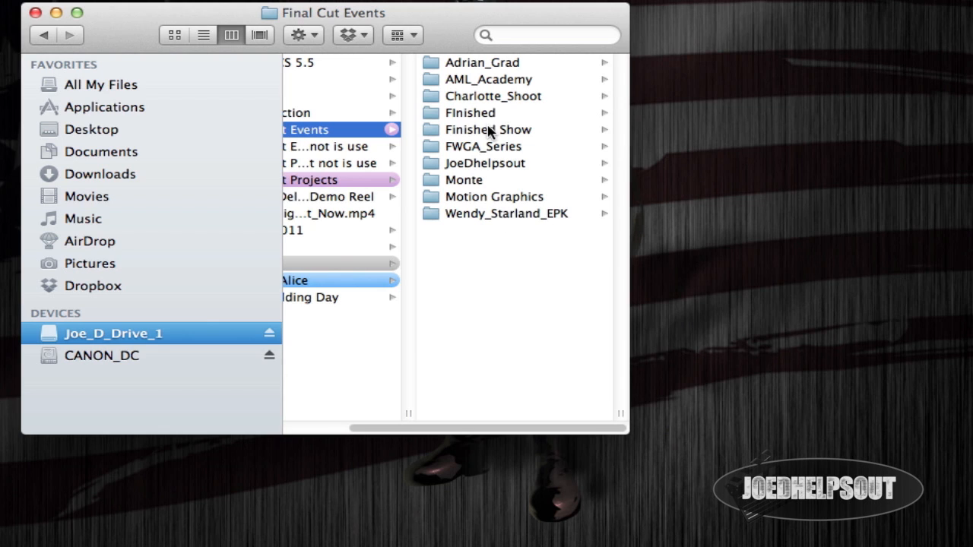
mouse_move(492, 143)
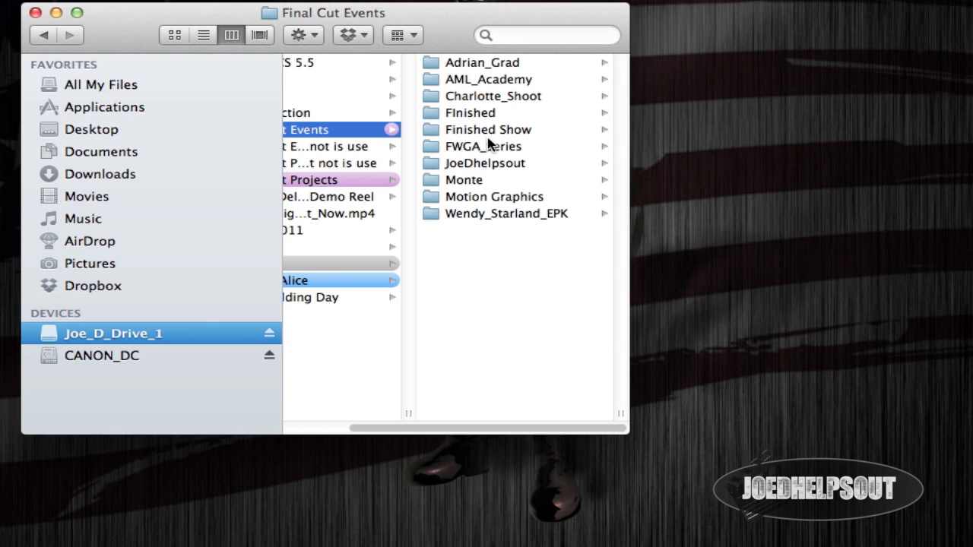
mouse_move(483, 176)
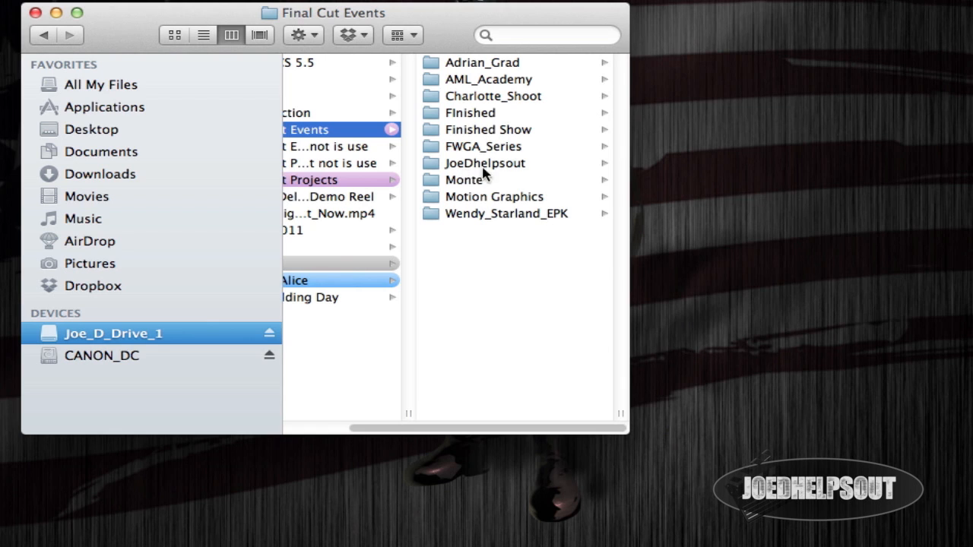
mouse_move(508, 171)
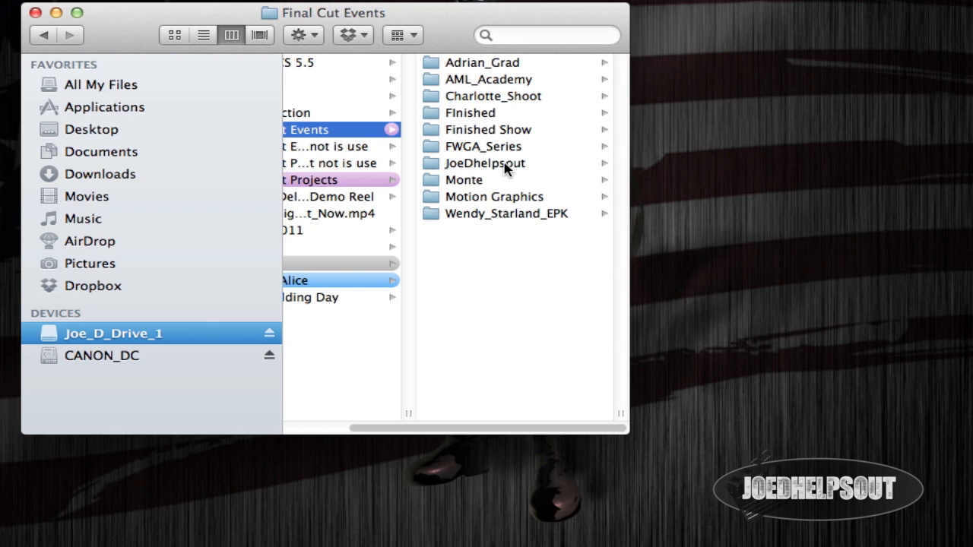
mouse_move(532, 165)
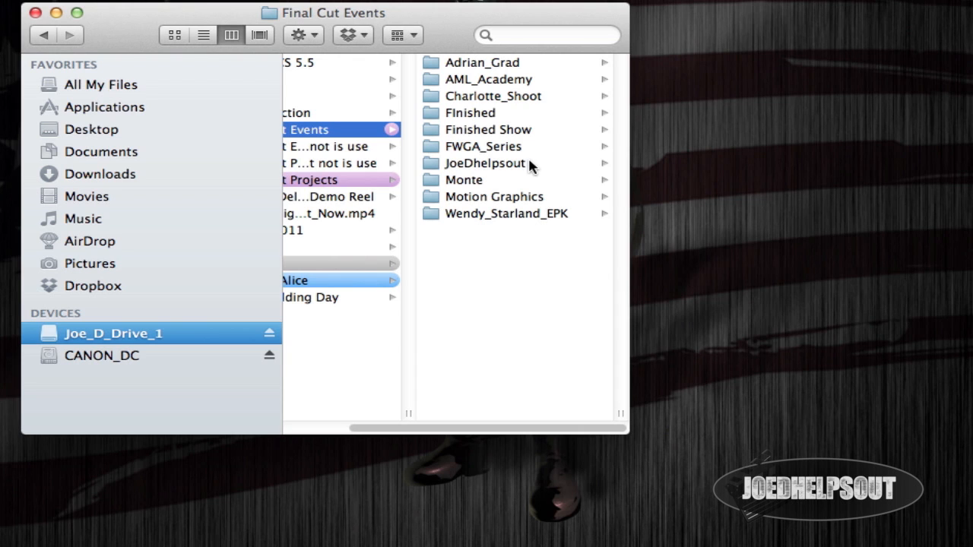
mouse_move(521, 169)
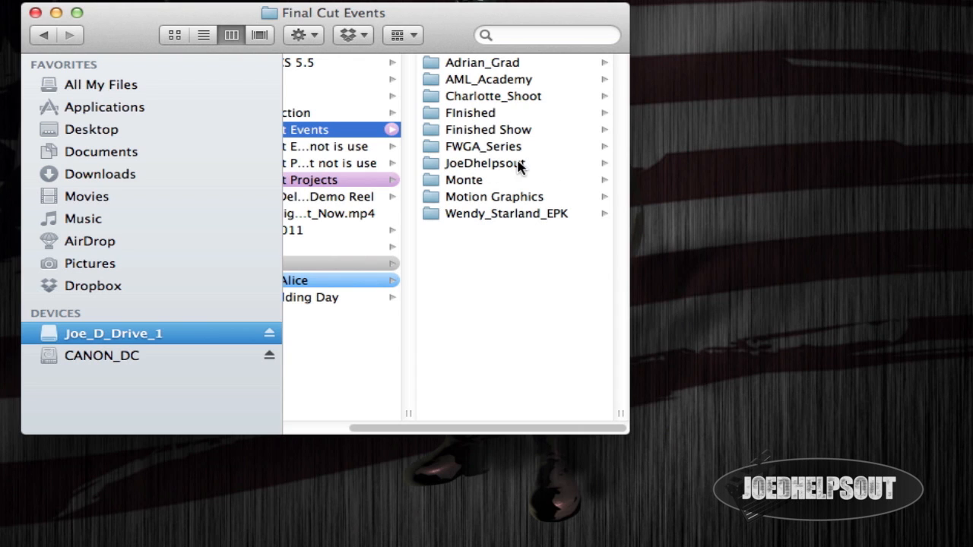
mouse_move(513, 377)
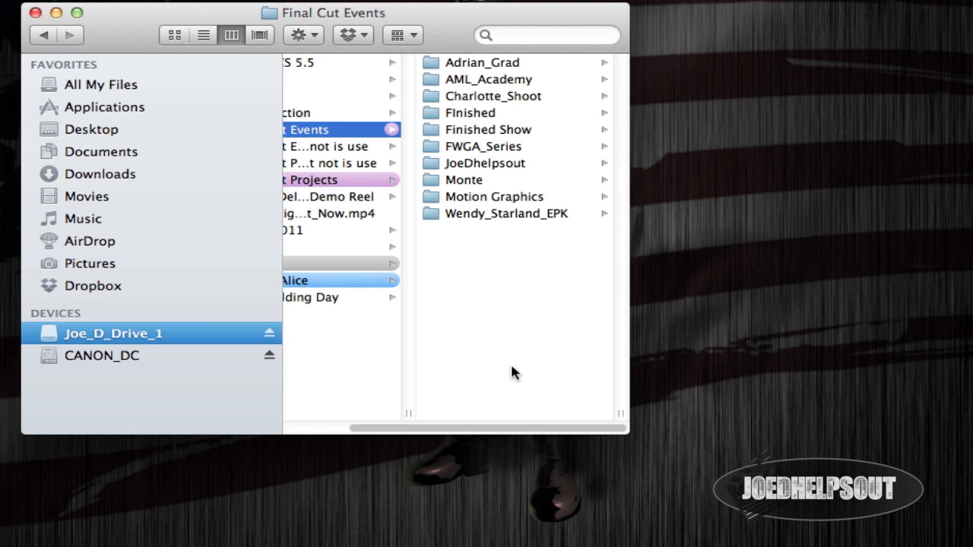
mouse_move(500, 166)
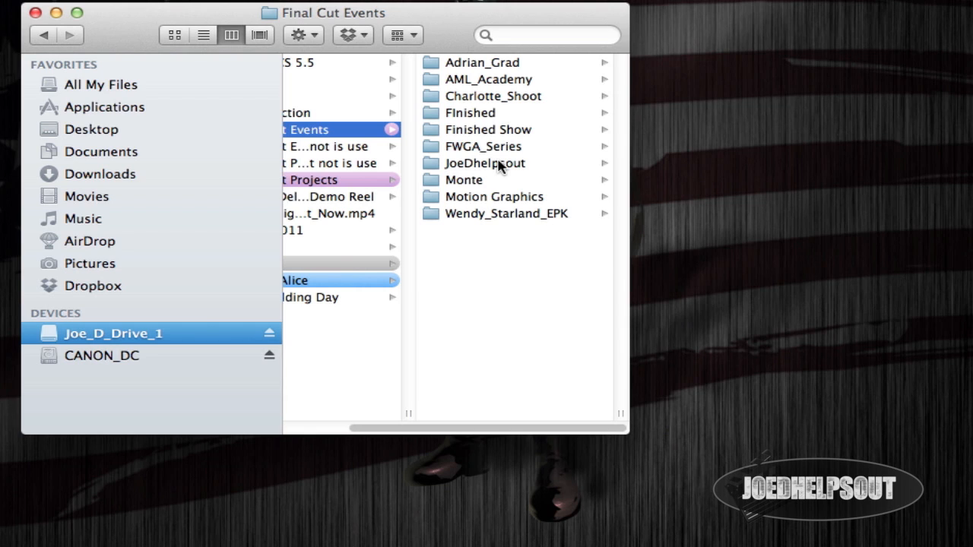
mouse_move(331, 185)
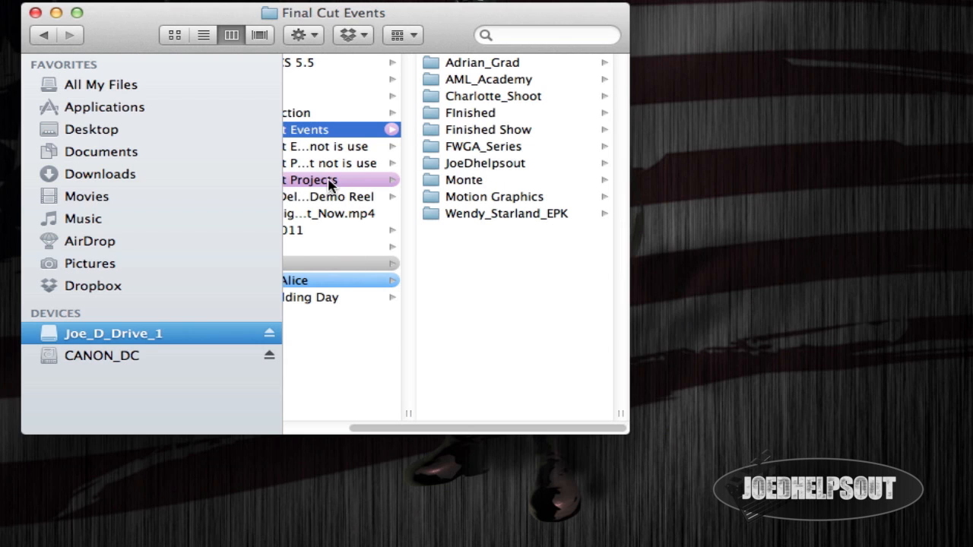
left_click(311, 180)
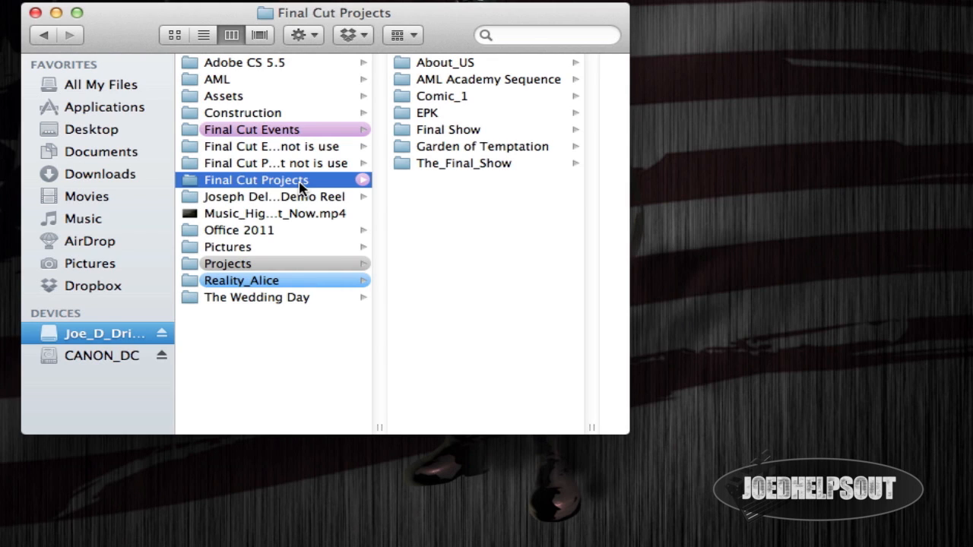
mouse_move(380, 182)
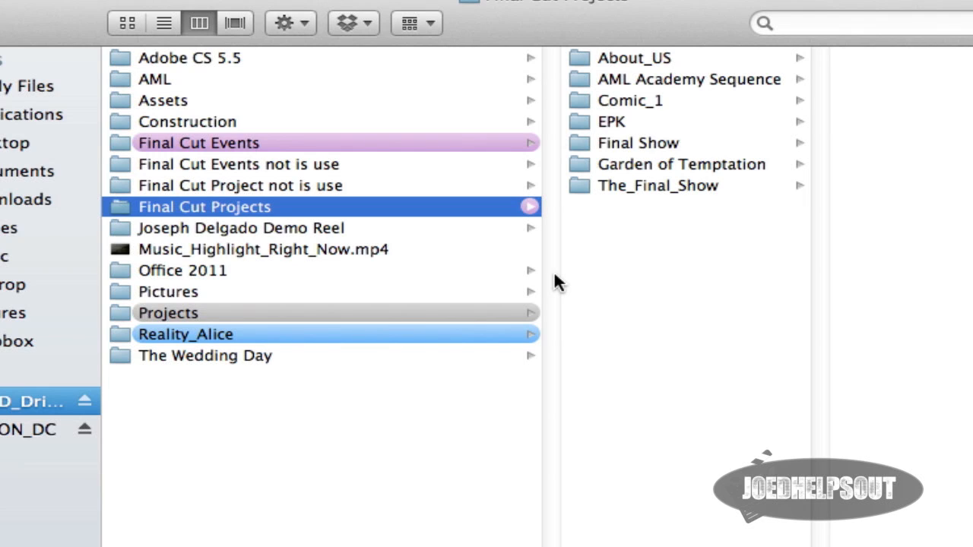
Label both 'not is use' folders purple and reopen Final Cut Events.
left_click(238, 164)
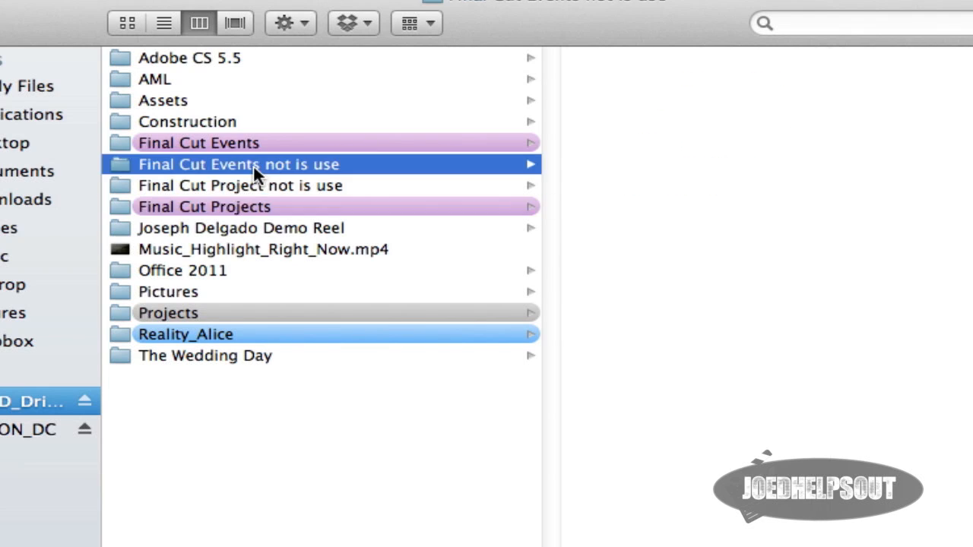
mouse_move(215, 173)
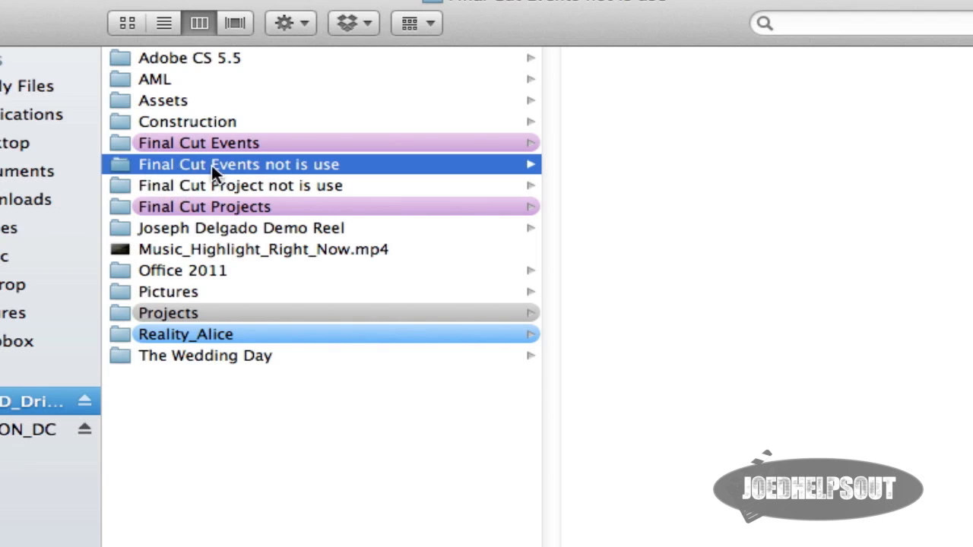
mouse_move(357, 176)
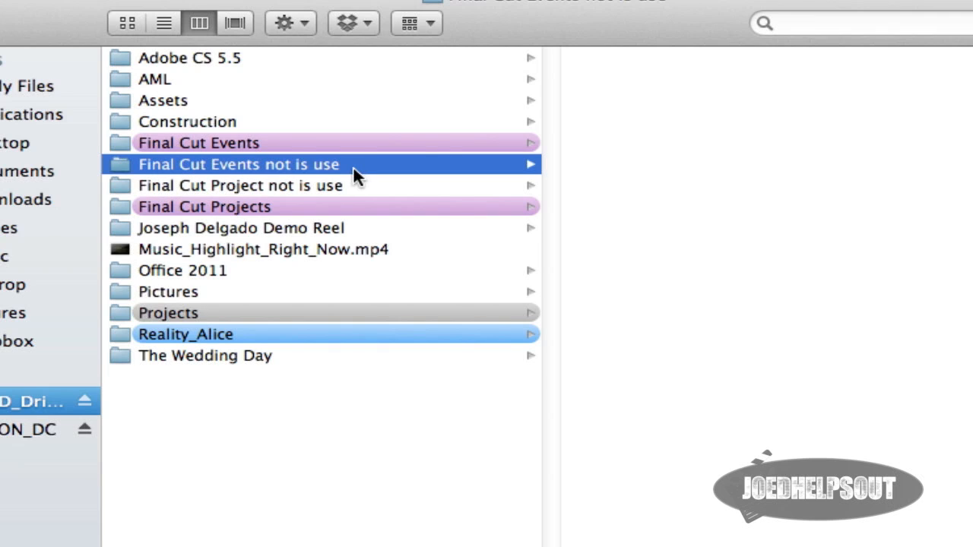
right_click(238, 165)
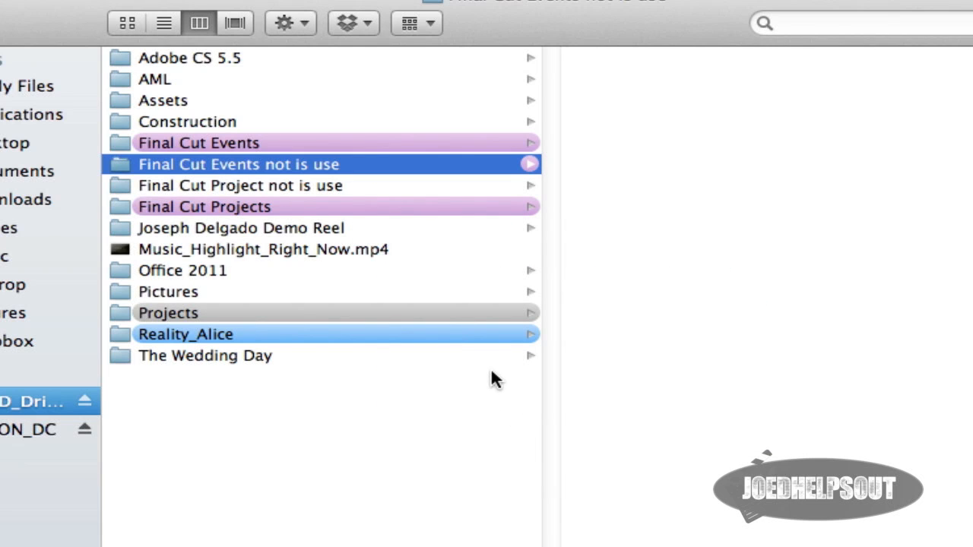
mouse_move(232, 215)
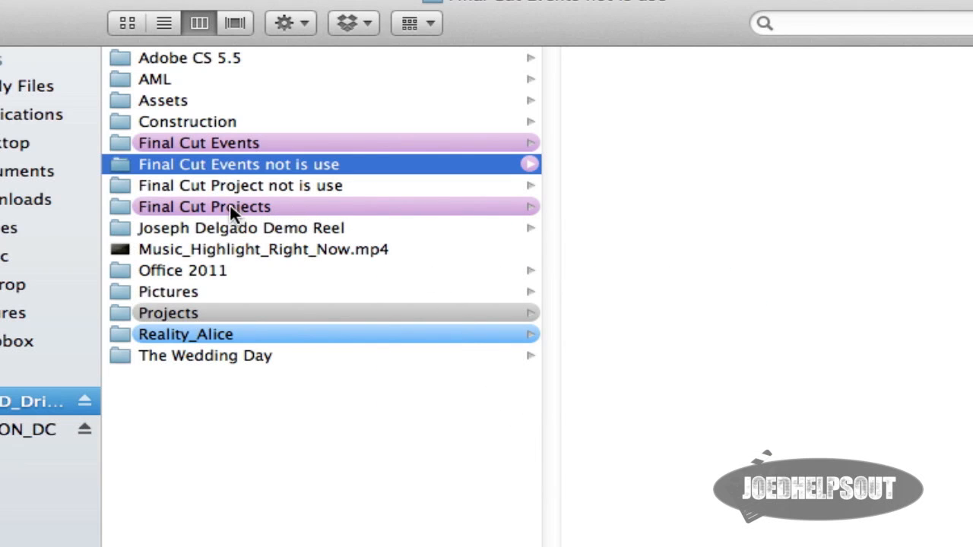
mouse_move(167, 215)
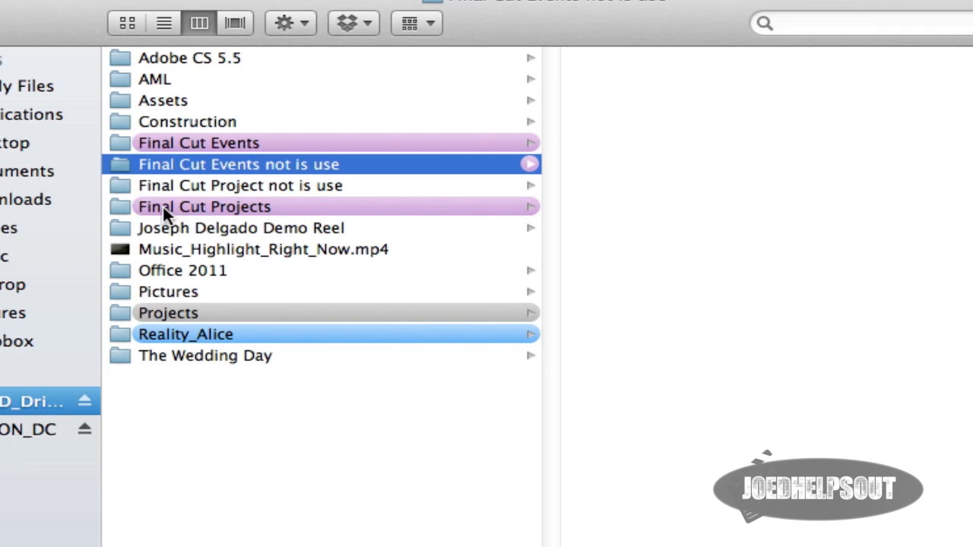
mouse_move(320, 194)
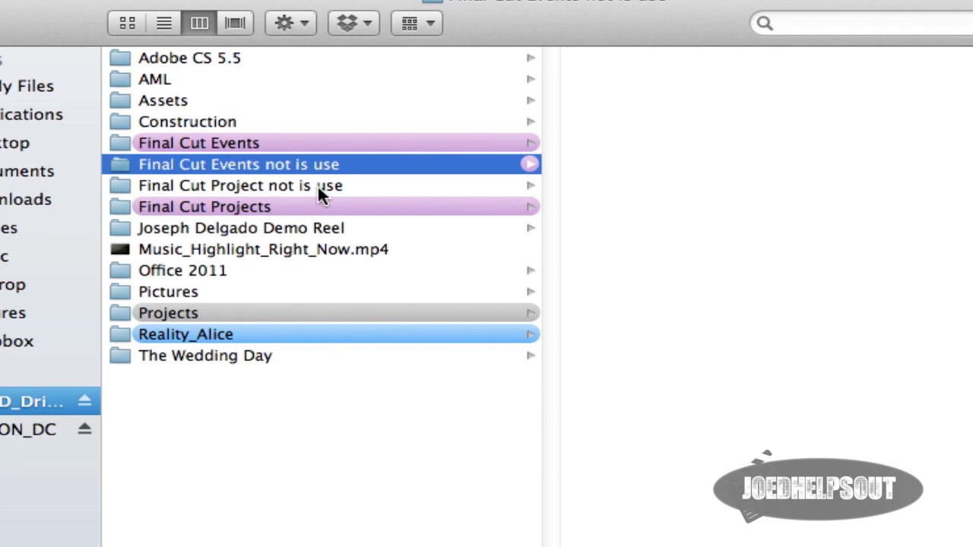
right_click(239, 185)
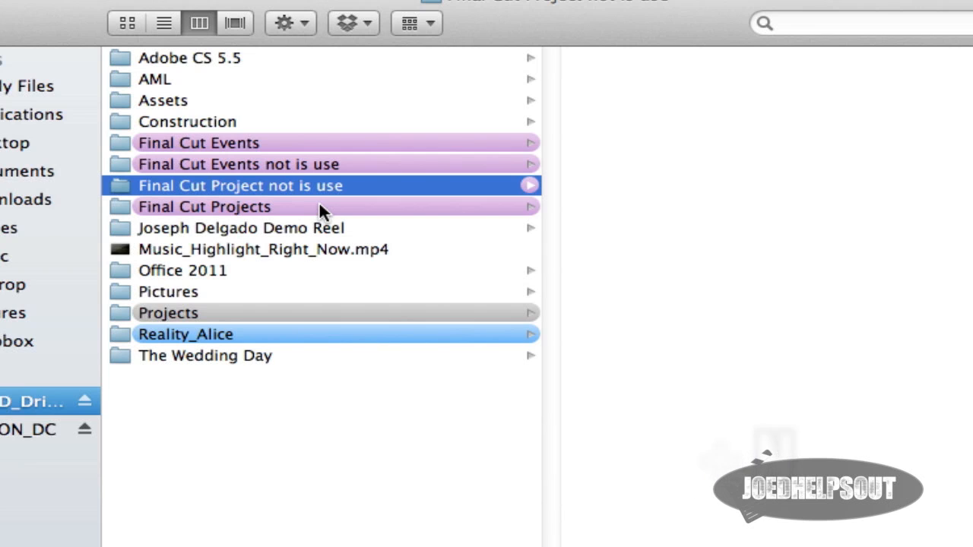
mouse_move(325, 209)
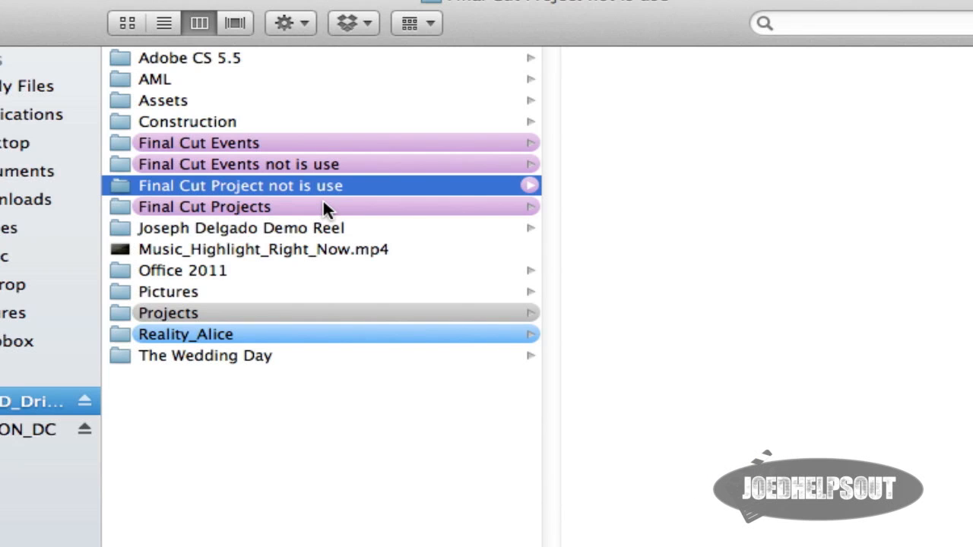
left_click(198, 142)
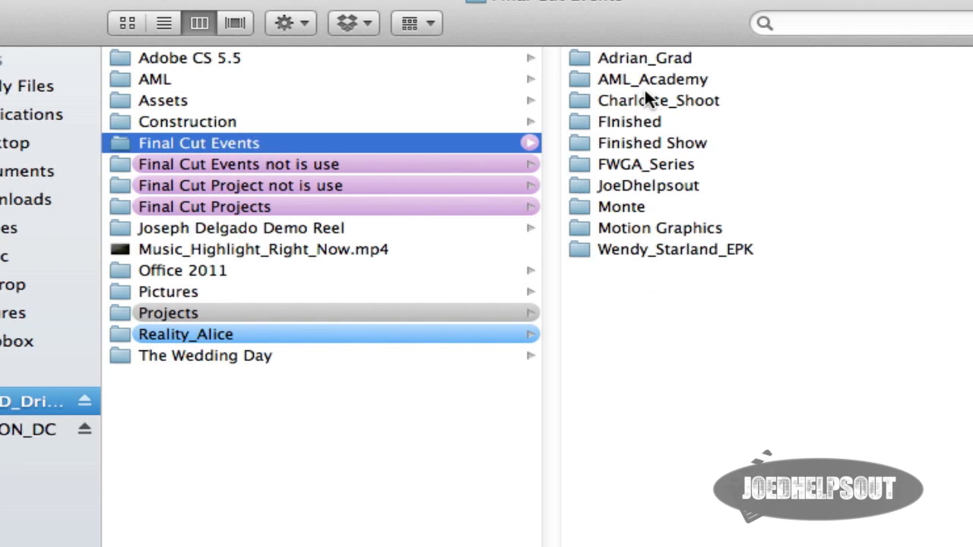
mouse_move(654, 334)
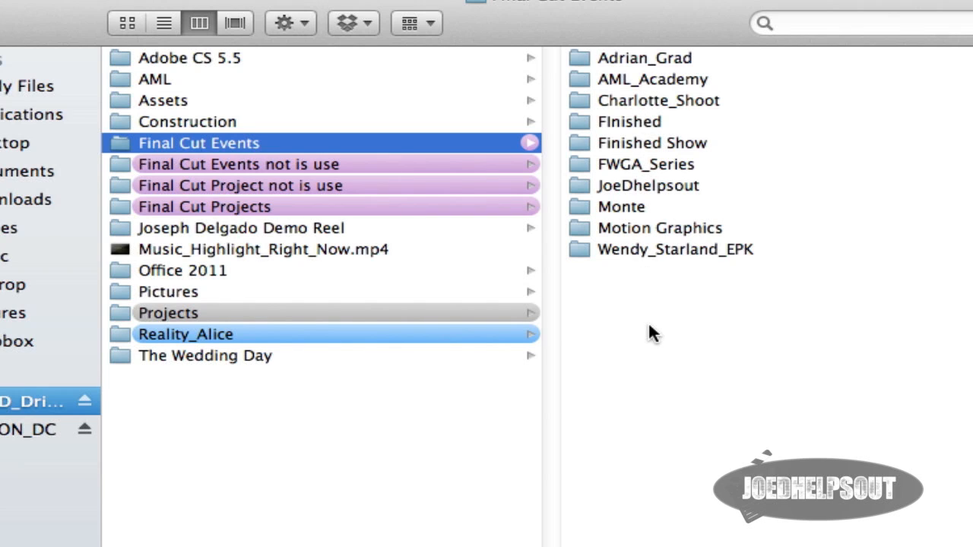
mouse_move(652, 388)
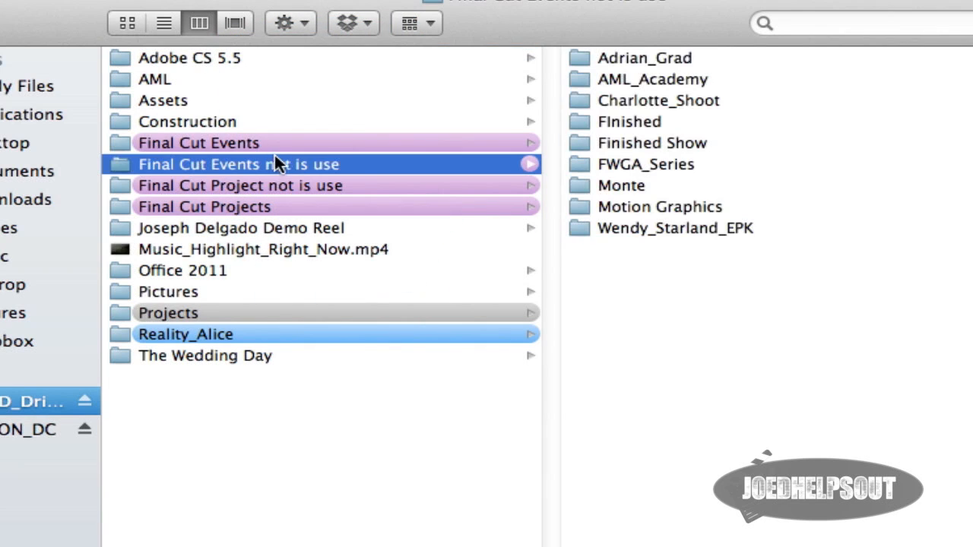
Verify JoeDhelpsout alone remains in Final Cut Events and the others sit in the not-in-use folder.
left_click(197, 143)
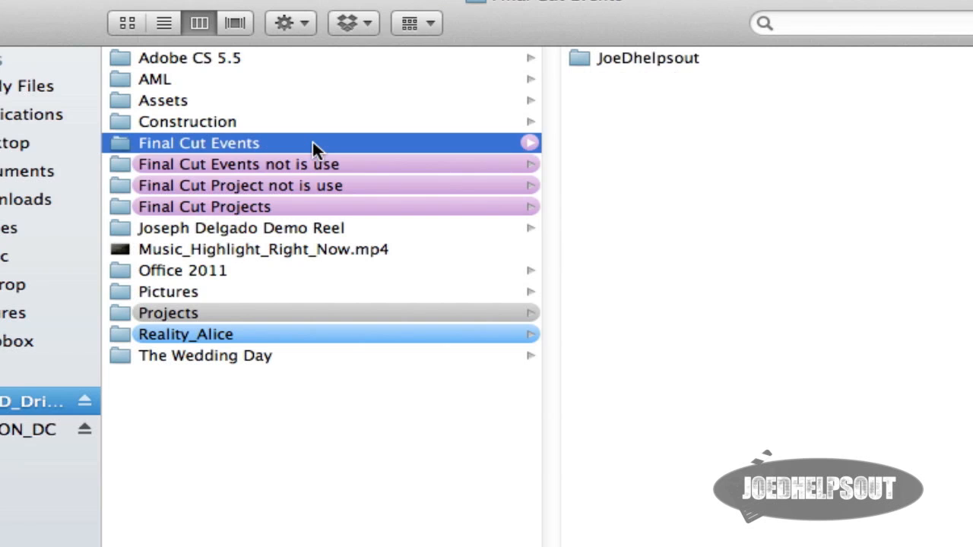
left_click(238, 165)
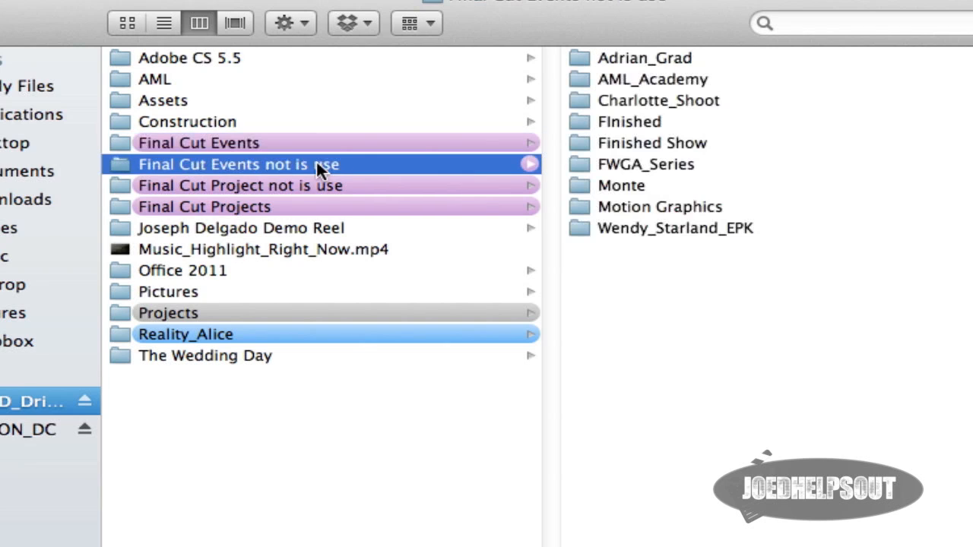
left_click(204, 206)
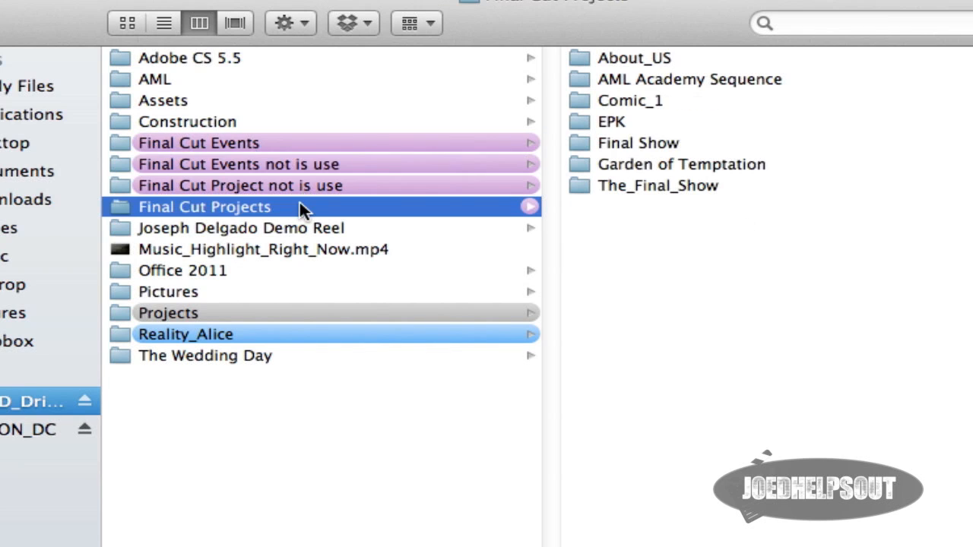
mouse_move(707, 234)
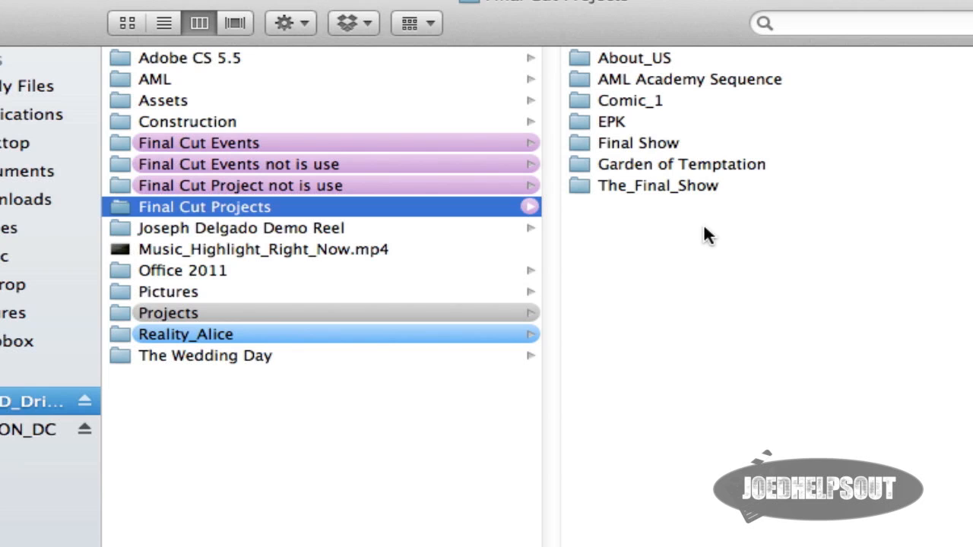
mouse_move(652, 285)
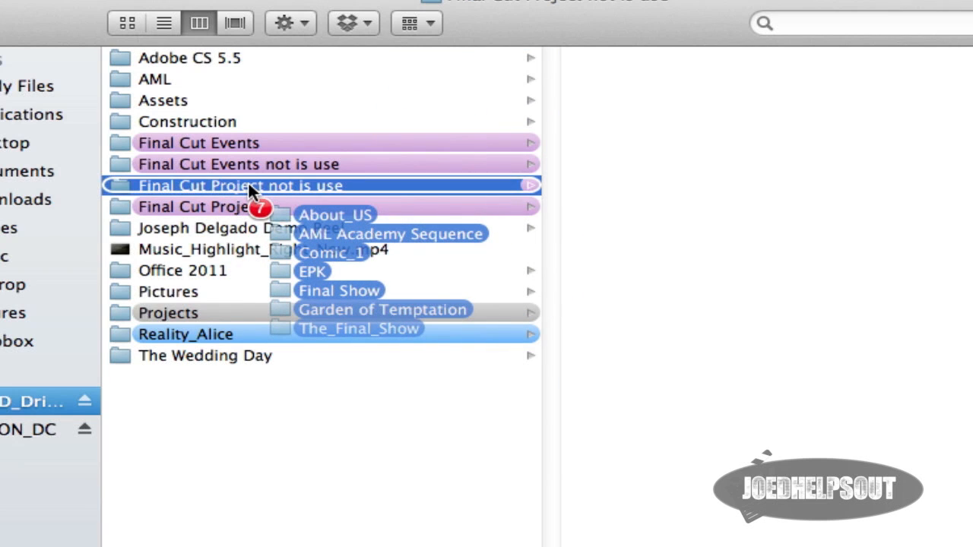
Move the seven projects into Final Cut Project not is use, leaving Final Cut Projects empty.
left_click(201, 206)
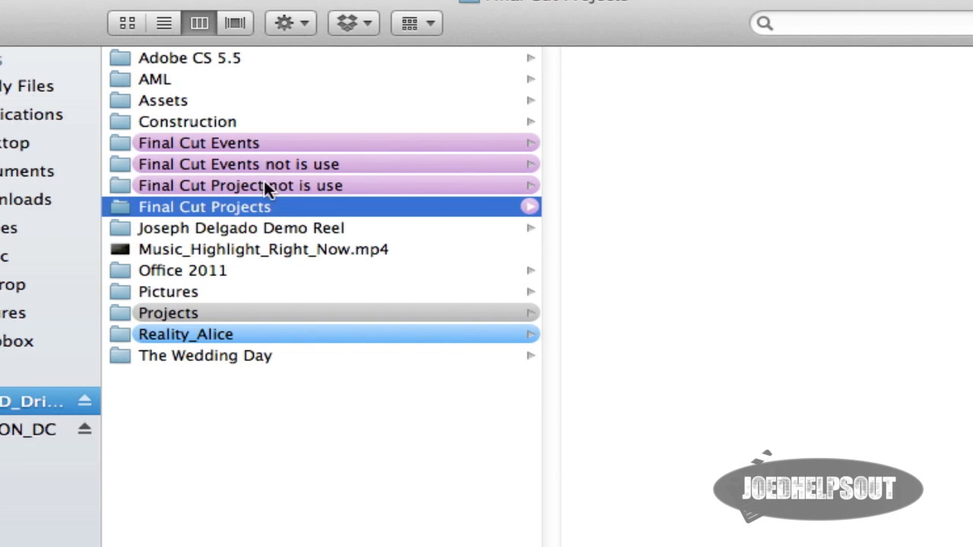
left_click(197, 143)
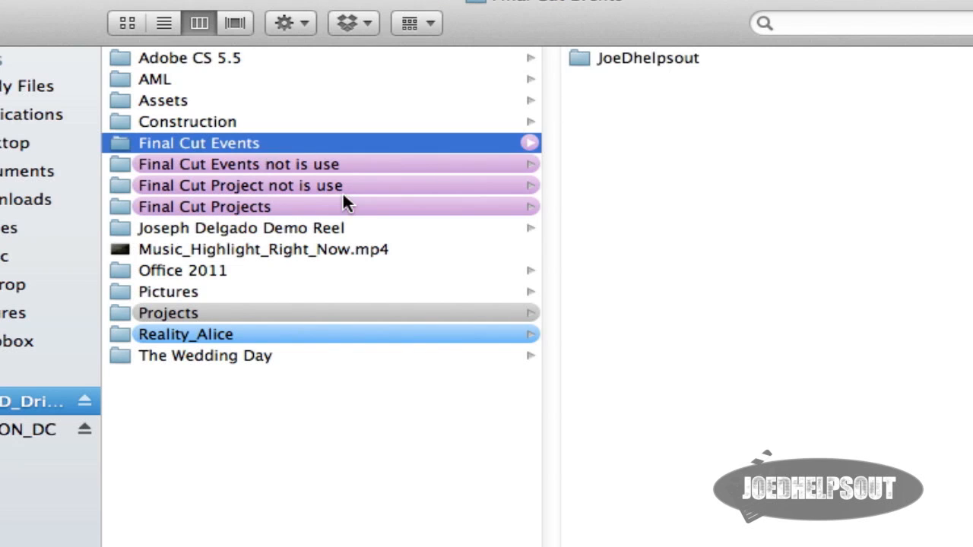
left_click(204, 206)
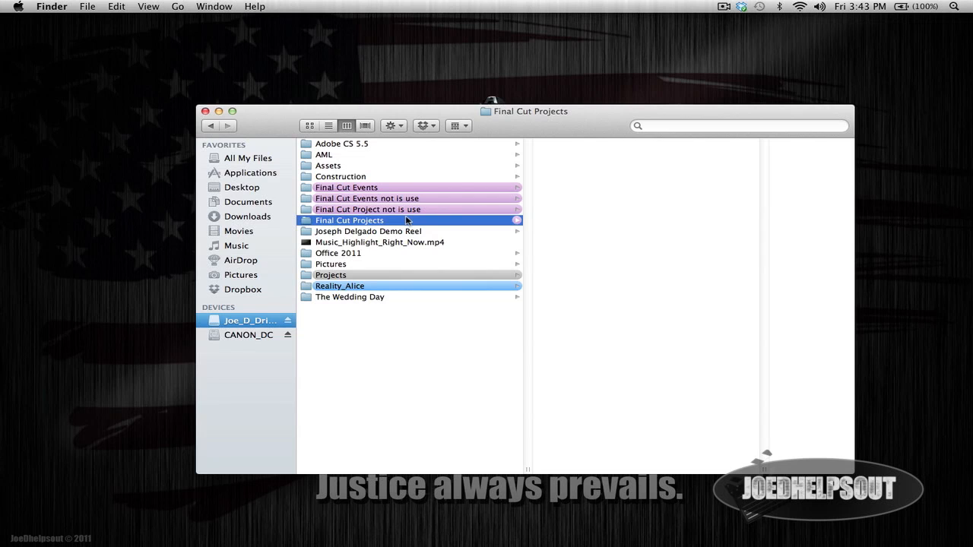
mouse_move(956, 147)
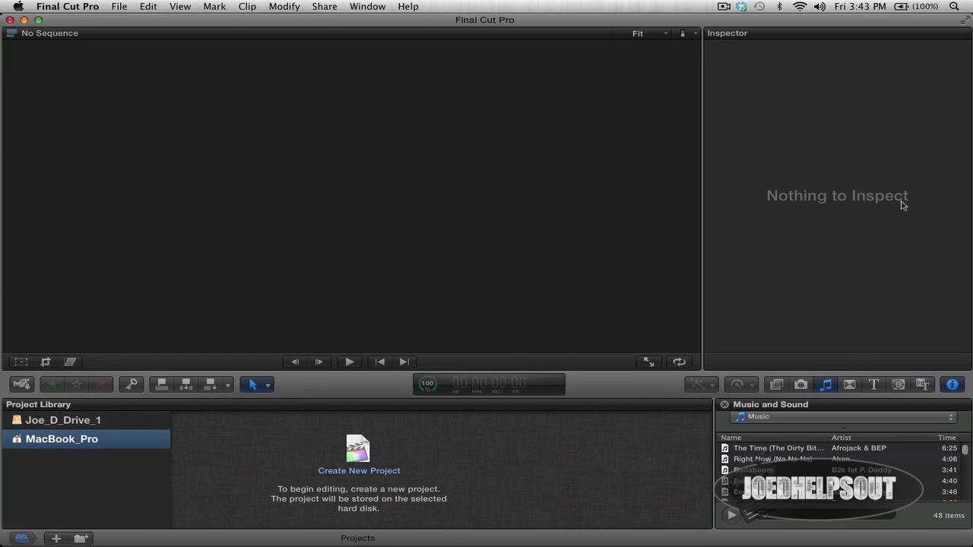
Bring up the Event Library and list all clips of the JoeDhelpsout event.
left_click(367, 6)
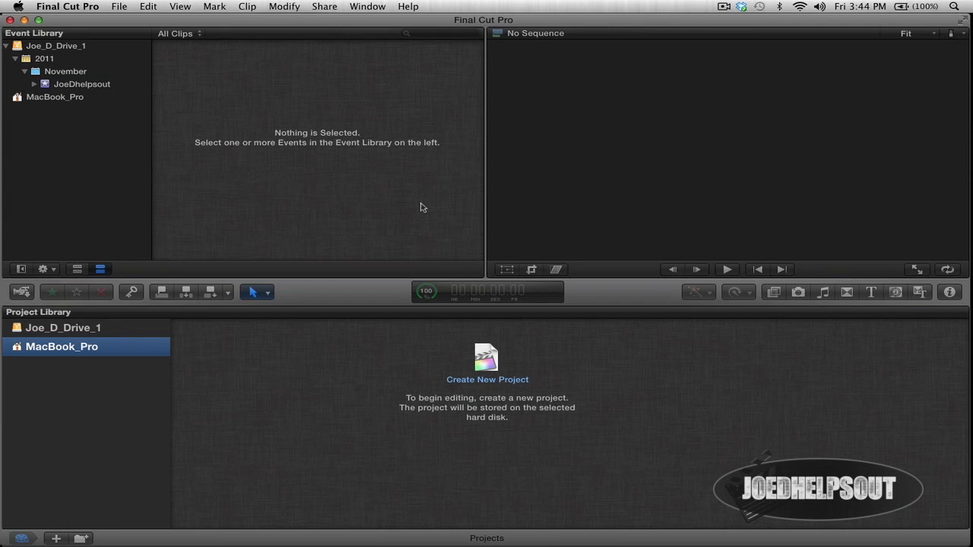
mouse_move(327, 126)
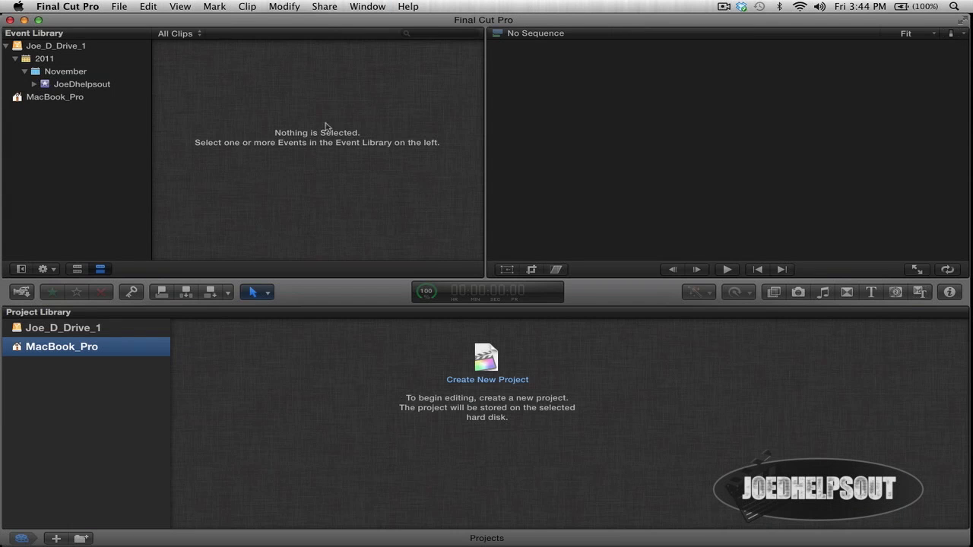
mouse_move(98, 88)
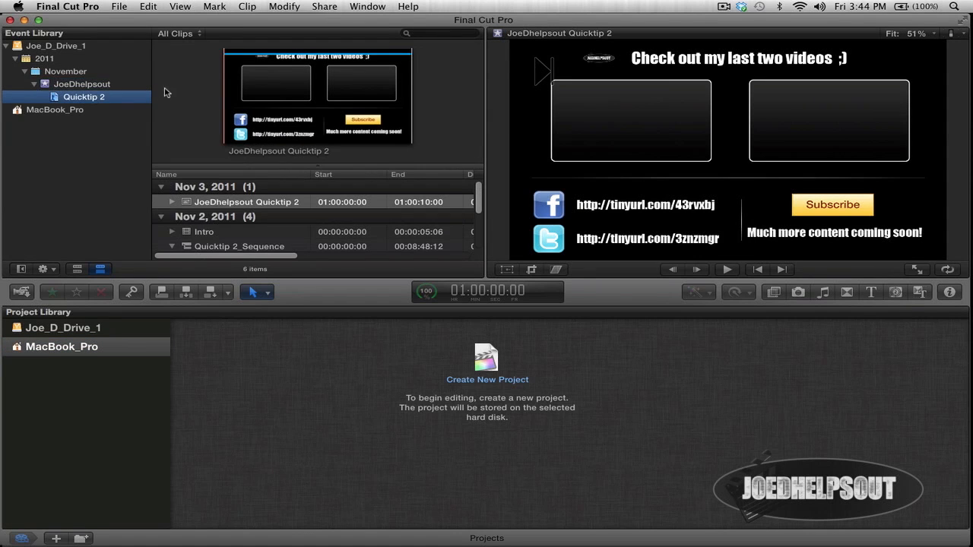
left_click(82, 83)
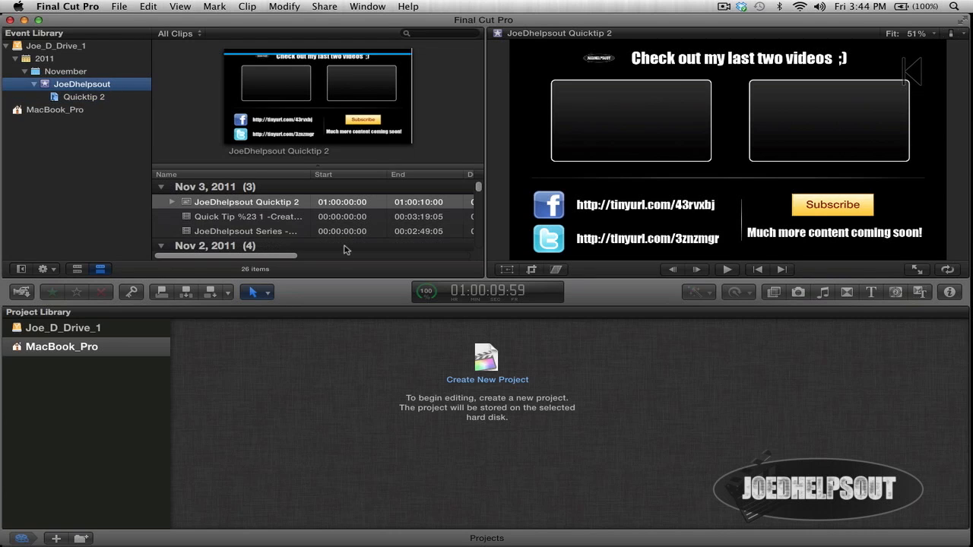
scroll("down", 3)
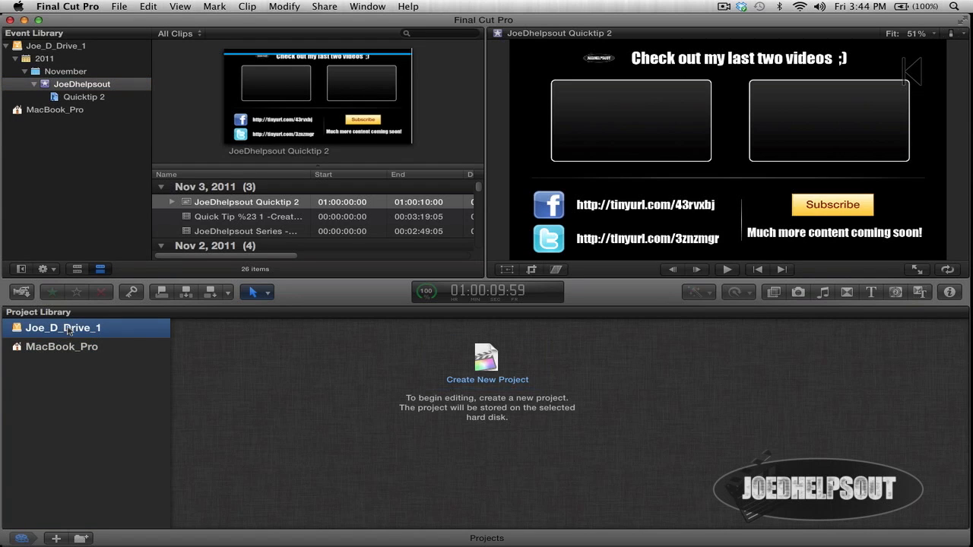
Create a project named 'Quick Tip 3' on Joe_D_Drive_1 with JoeDhelpsout as default event.
left_click(487, 362)
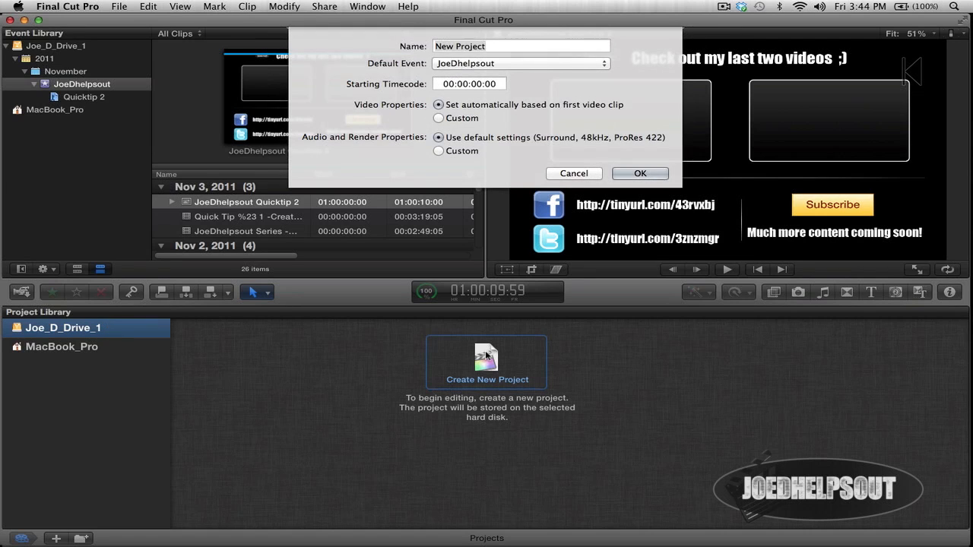
triple_click(521, 46)
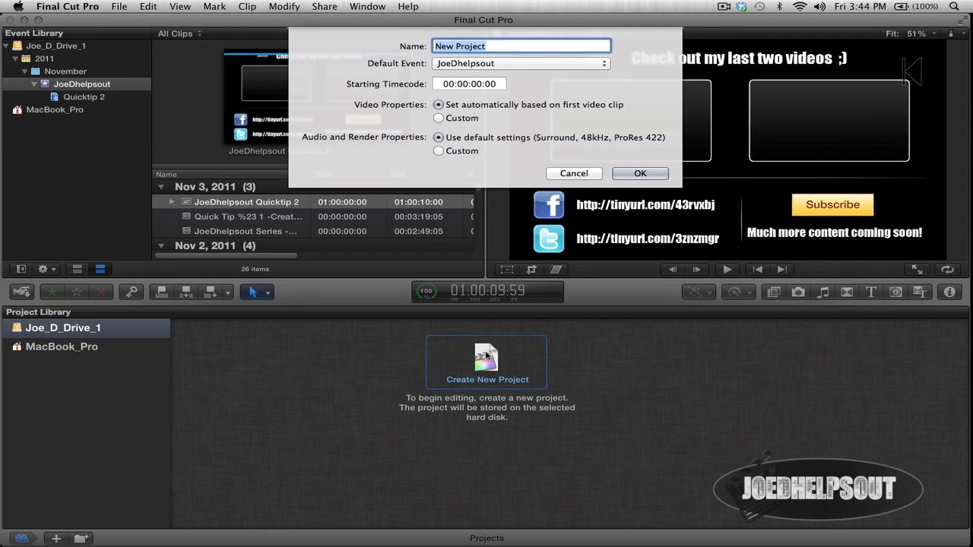
type("Quick")
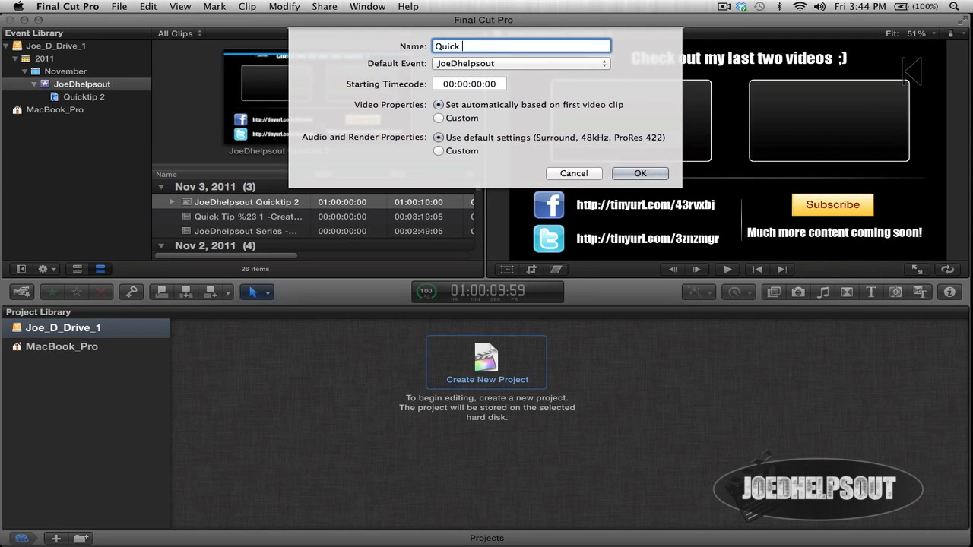
type("Tip")
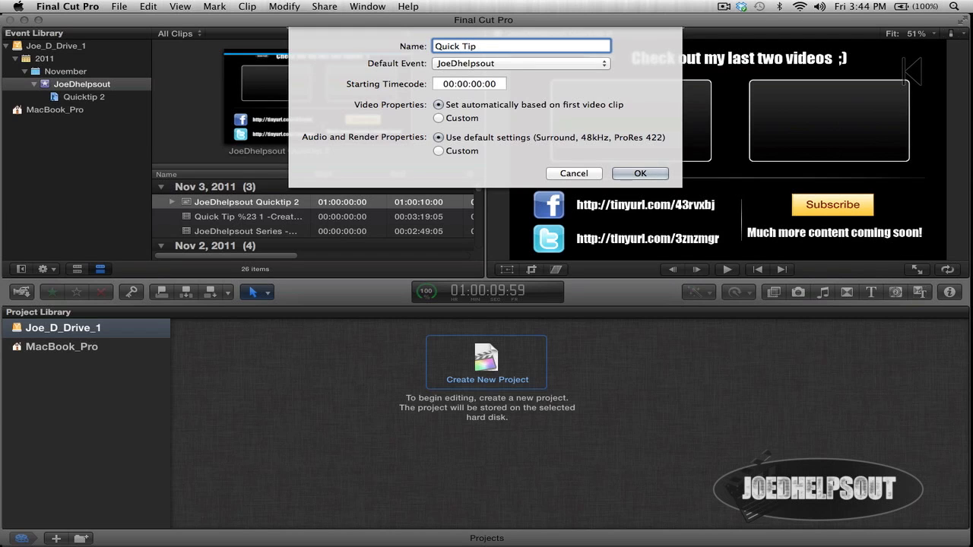
type("3")
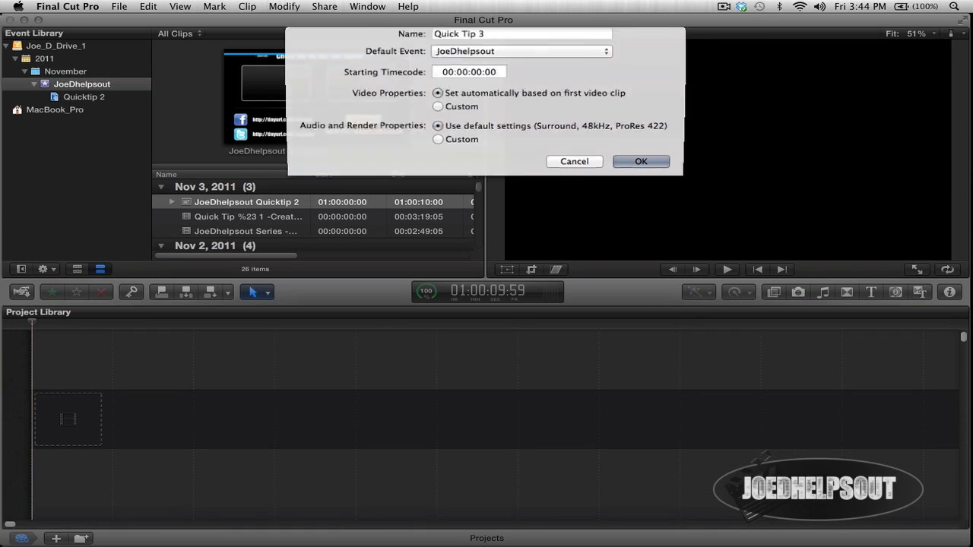
left_click(641, 161)
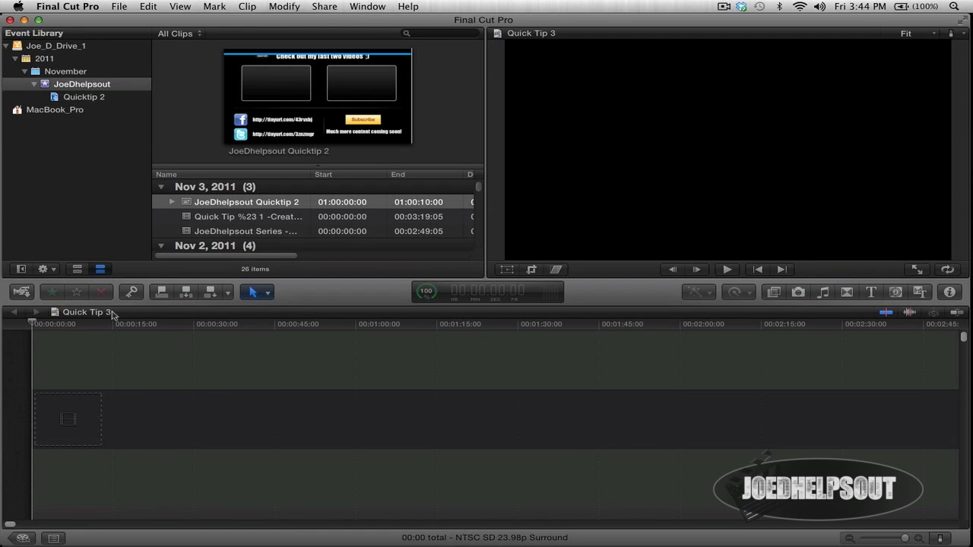
left_click(22, 538)
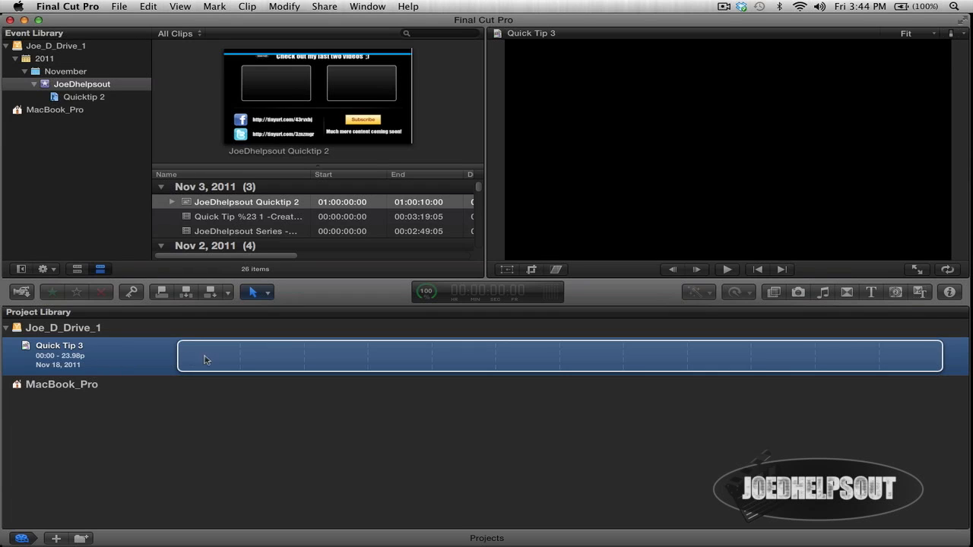
mouse_move(491, 352)
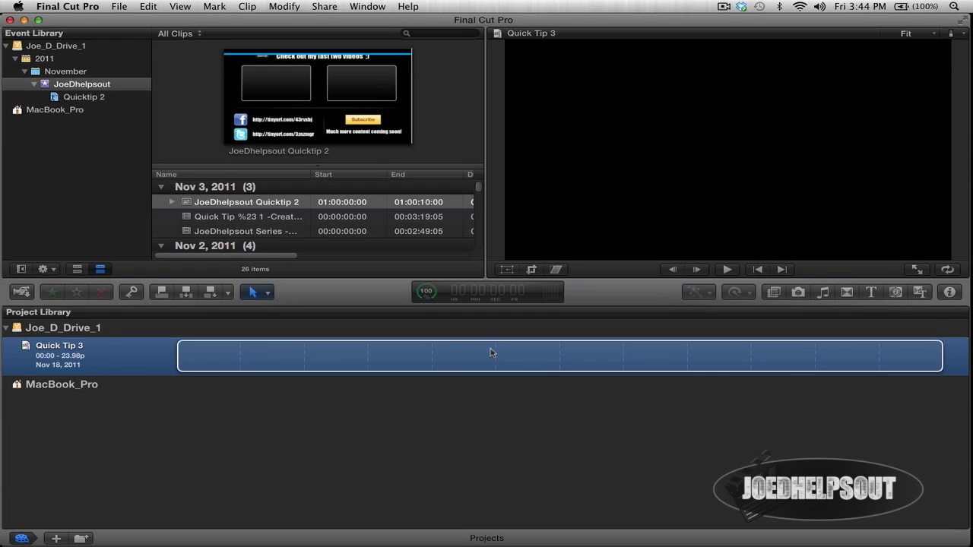
mouse_move(282, 357)
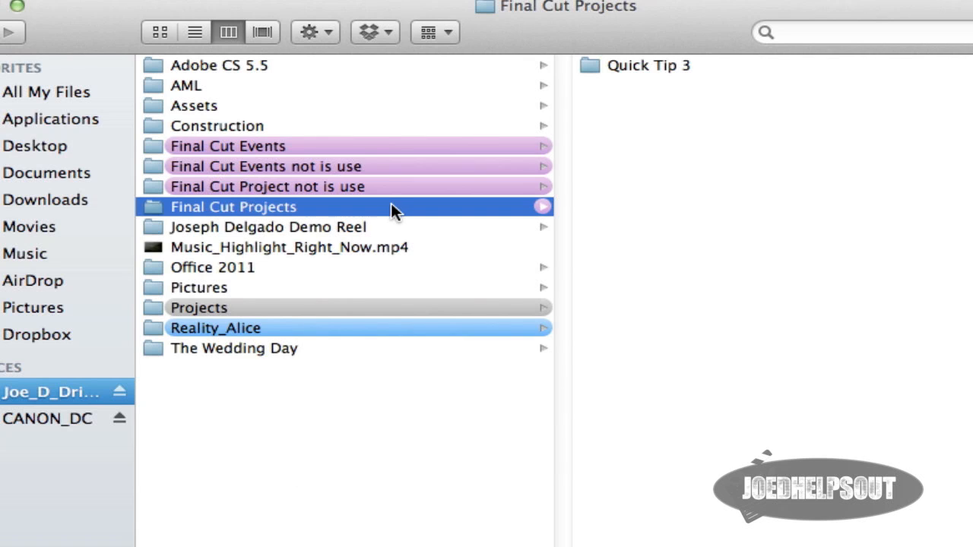
mouse_move(293, 217)
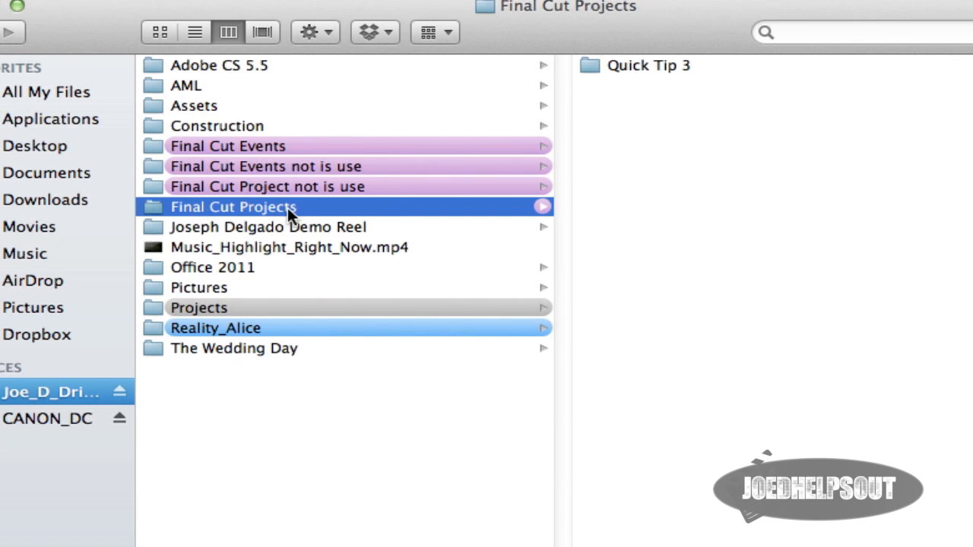
mouse_move(661, 65)
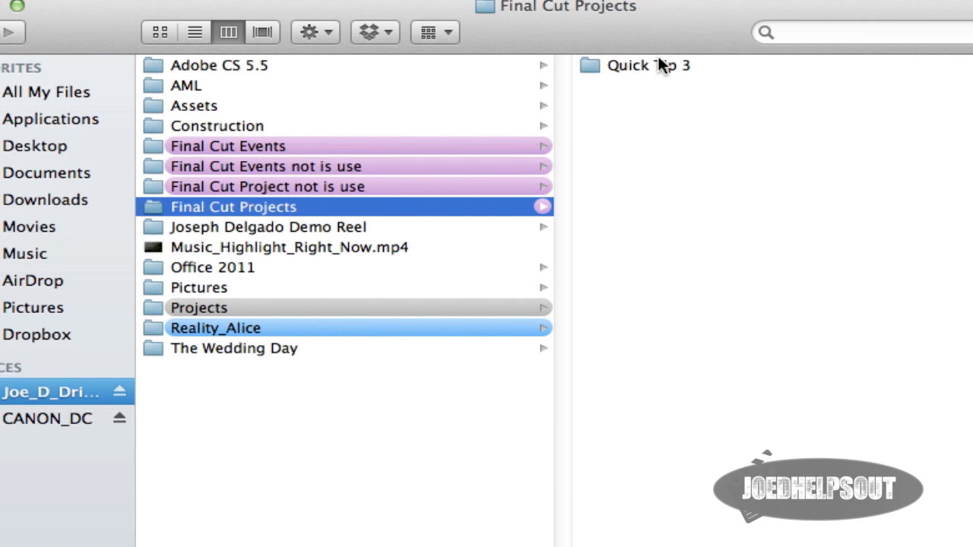
Move the Quick Tip 3 folder into Final Cut Project not is use and open that folder.
left_click(648, 65)
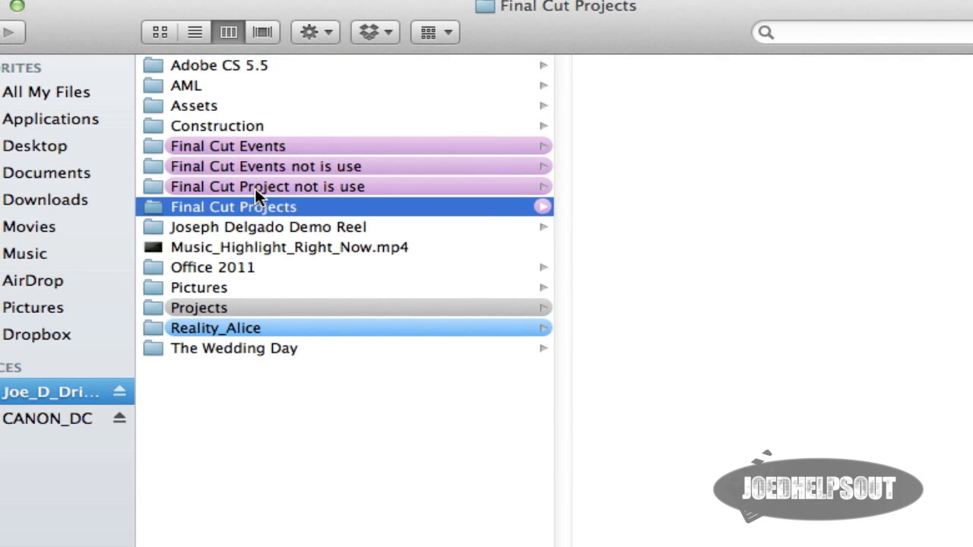
left_click(267, 186)
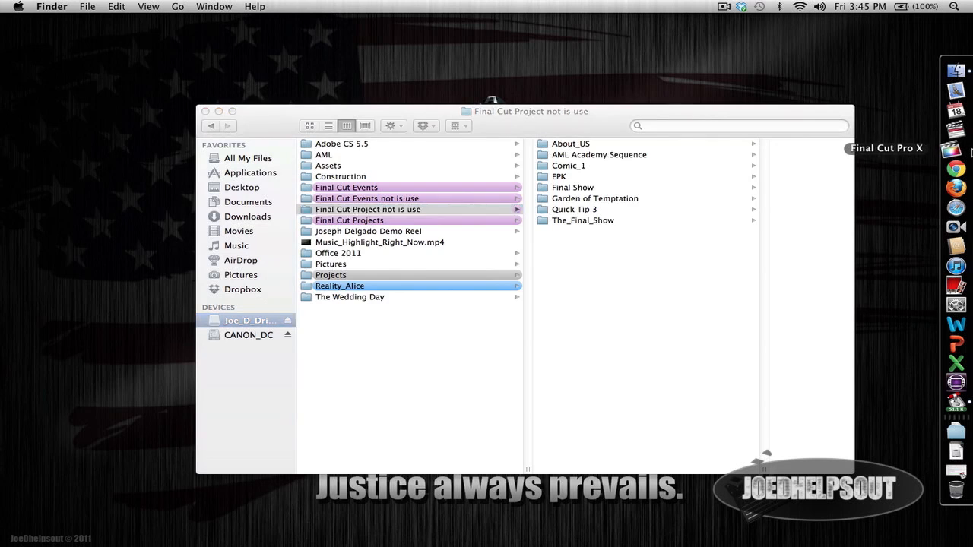
In Final Cut Pro, view the empty project libraries of Joe_D_Drive_1 and MacBook_Pro.
left_click(956, 363)
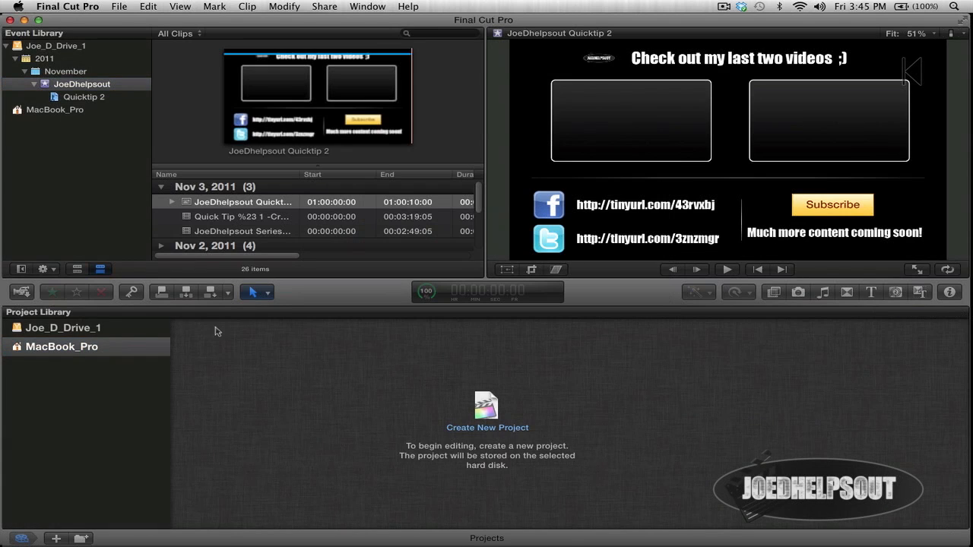
left_click(63, 327)
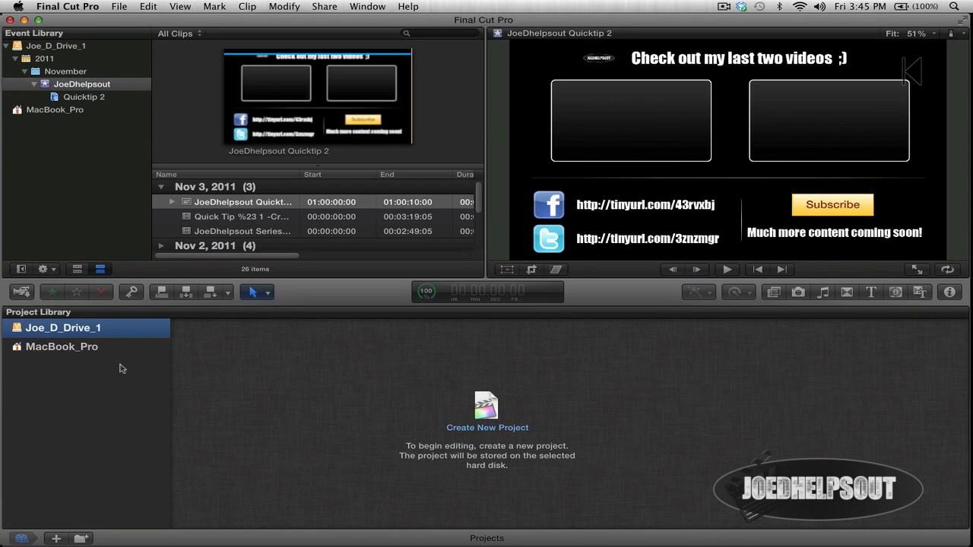
left_click(62, 346)
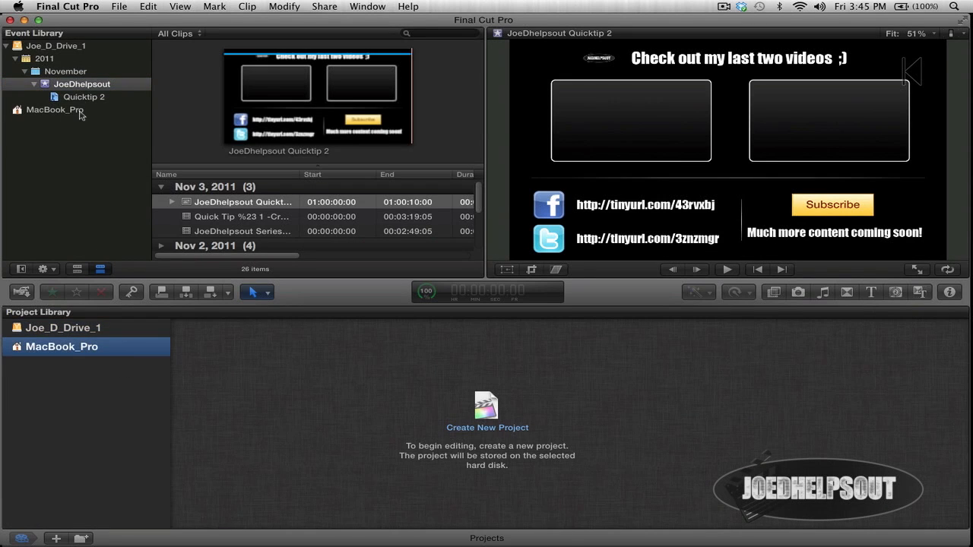
mouse_move(388, 367)
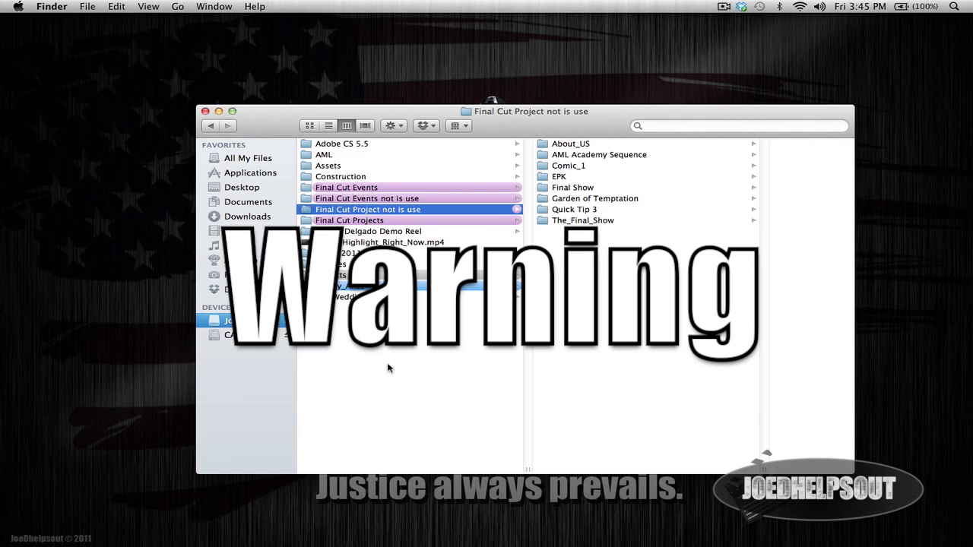
mouse_move(492, 199)
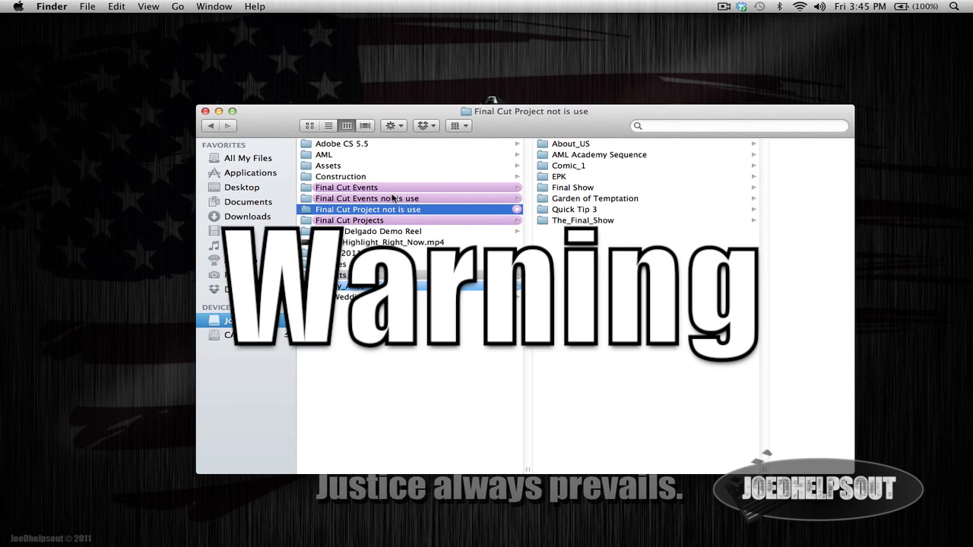
Open Final Cut Events not is use, then Final Cut Events, showing only JoeDhelpsout.
left_click(367, 198)
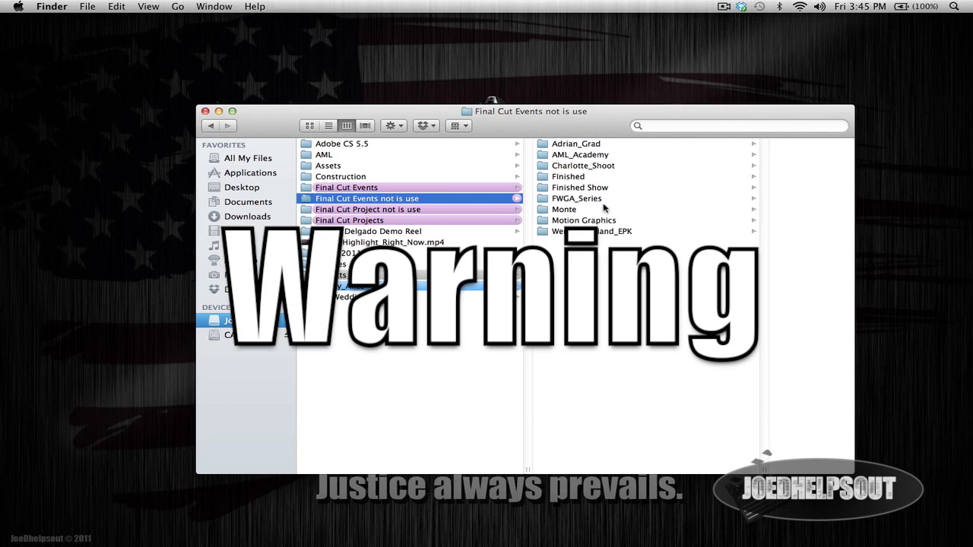
left_click(346, 187)
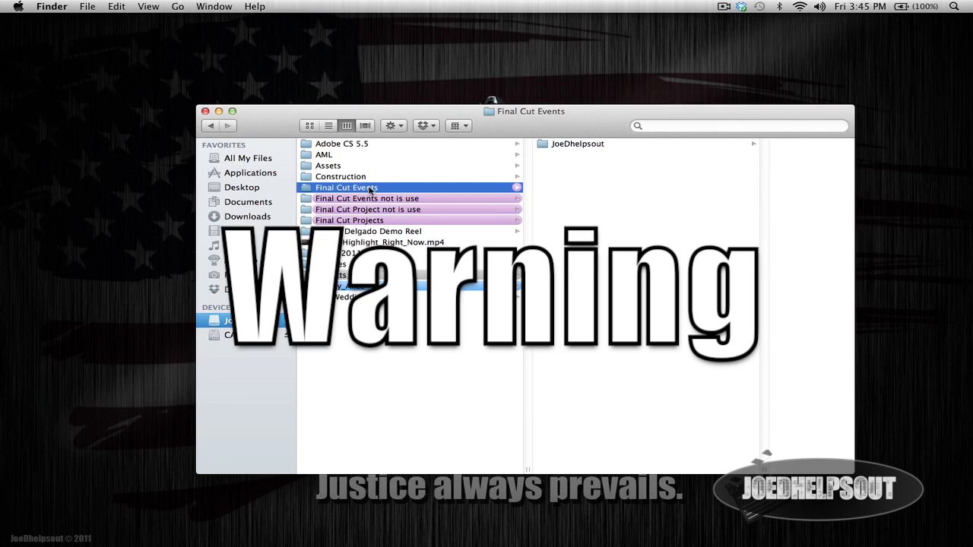